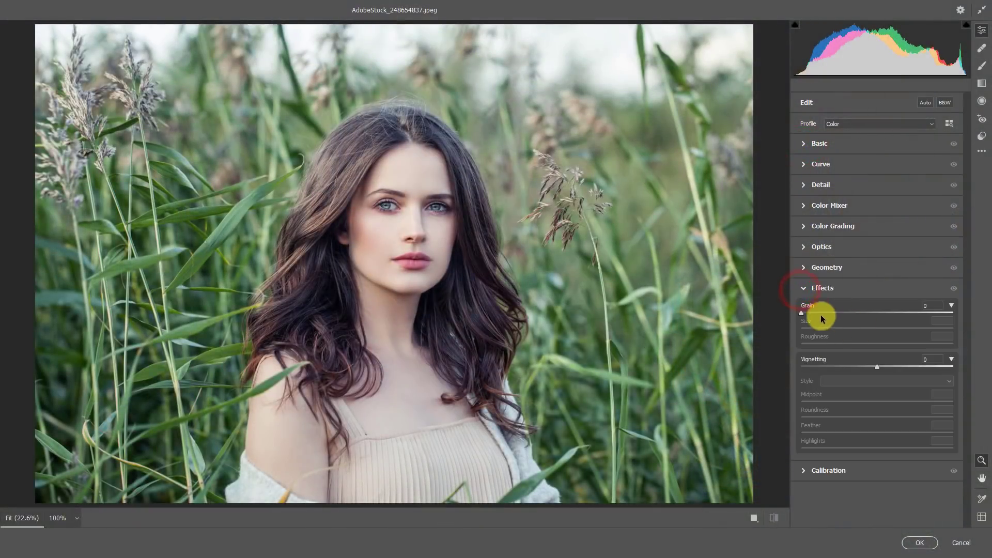
Drag the Camera Raw Vignetting slider fully left for a strong Highlight Priority edge vignette.
{"action": "left_click_drag", "start_coordinate": [878, 367], "coordinate": [865, 367]}
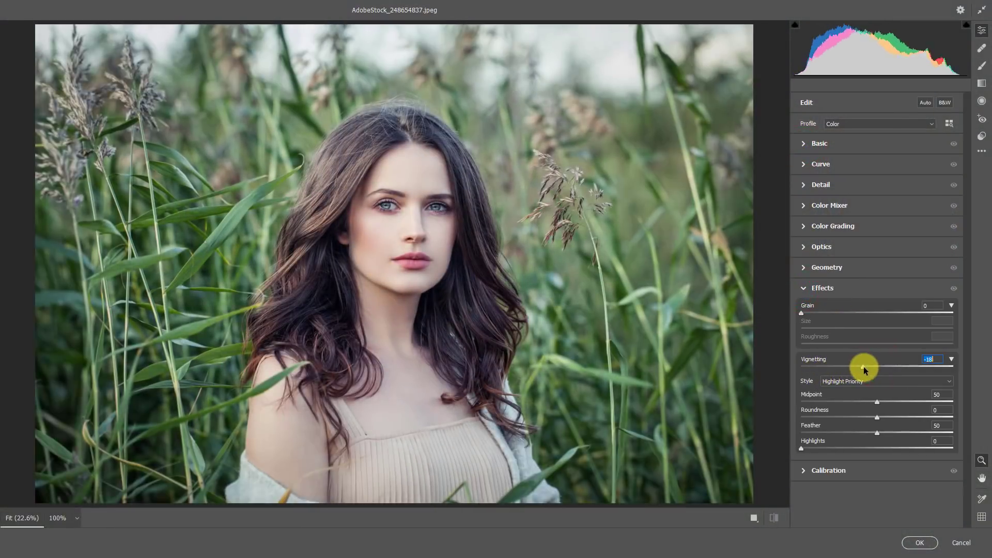
{"action": "left_click_drag", "start_coordinate": [862, 367], "coordinate": [826, 367]}
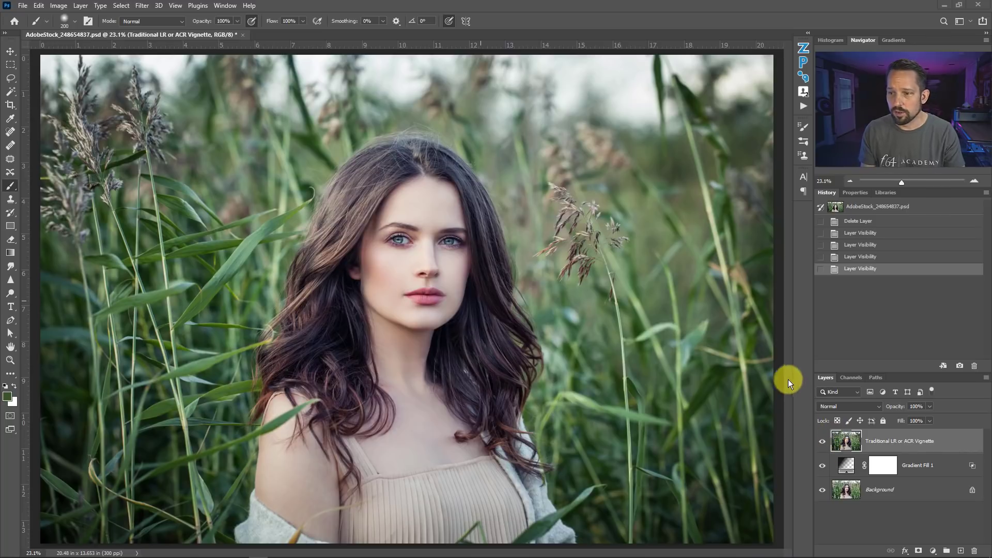
{"action": "mouse_move", "coordinate": [372, 546]}
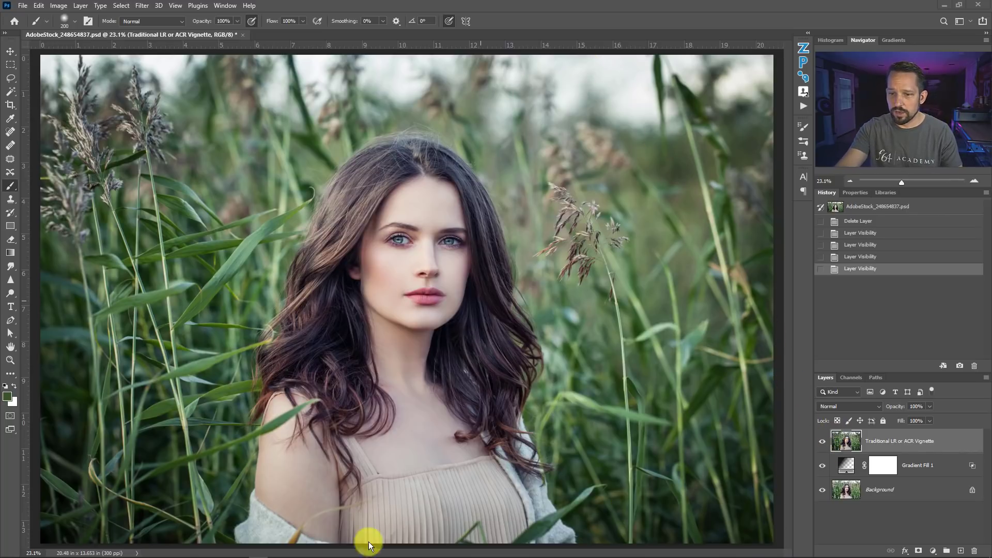
{"action": "mouse_move", "coordinate": [662, 209]}
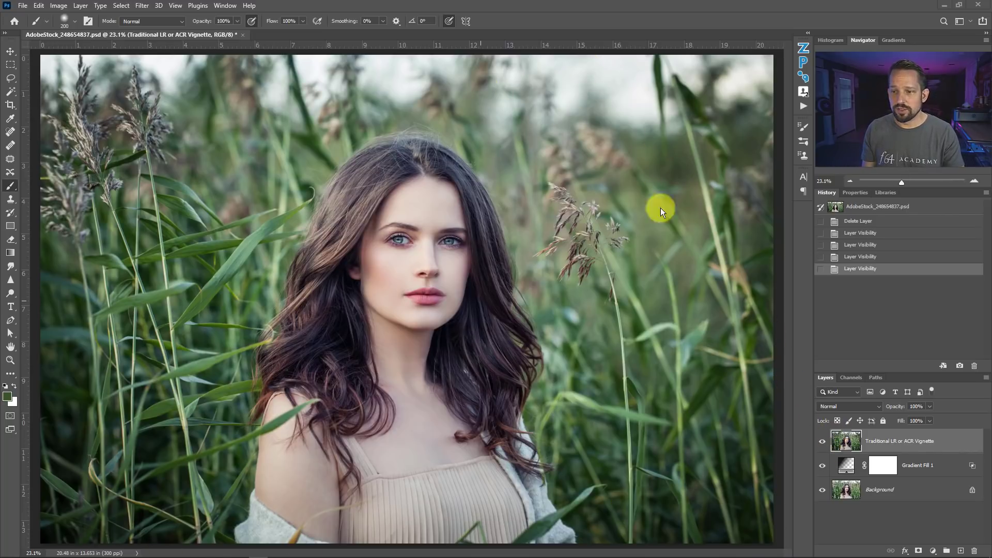
{"action": "mouse_move", "coordinate": [636, 410]}
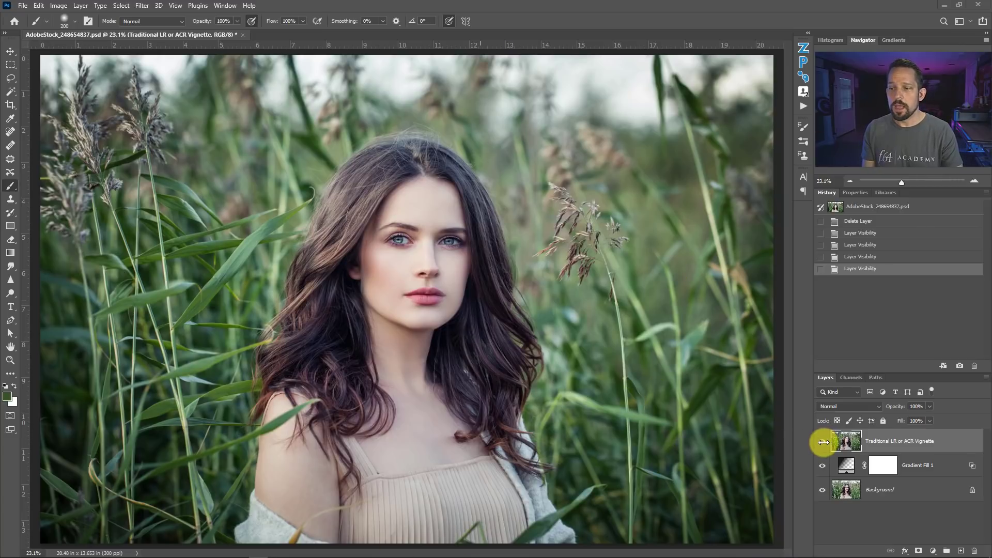
Hide the 'Traditional LR or ACR Vignette' layer and the Gradient Fill 1 layer.
{"action": "left_click", "coordinate": [822, 440]}
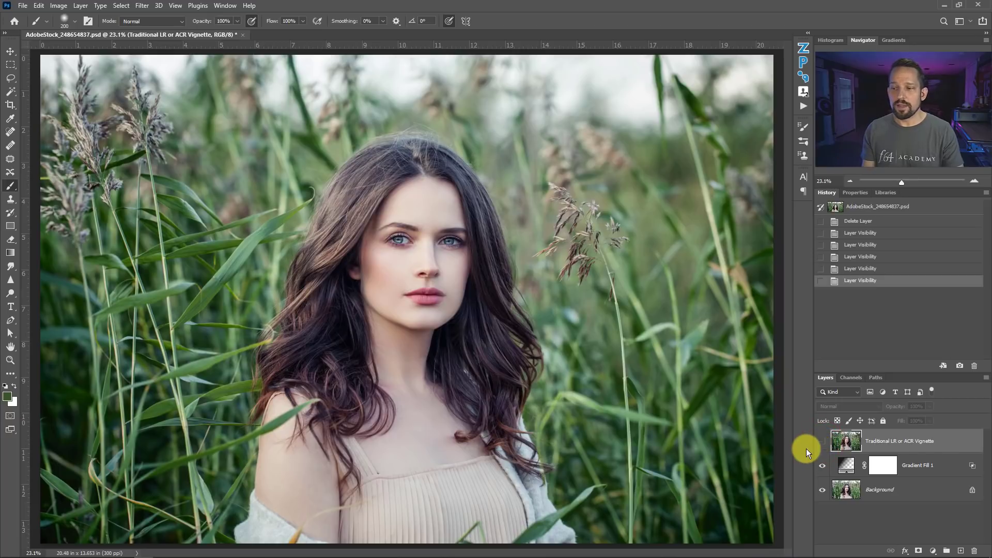
{"action": "mouse_move", "coordinate": [813, 457]}
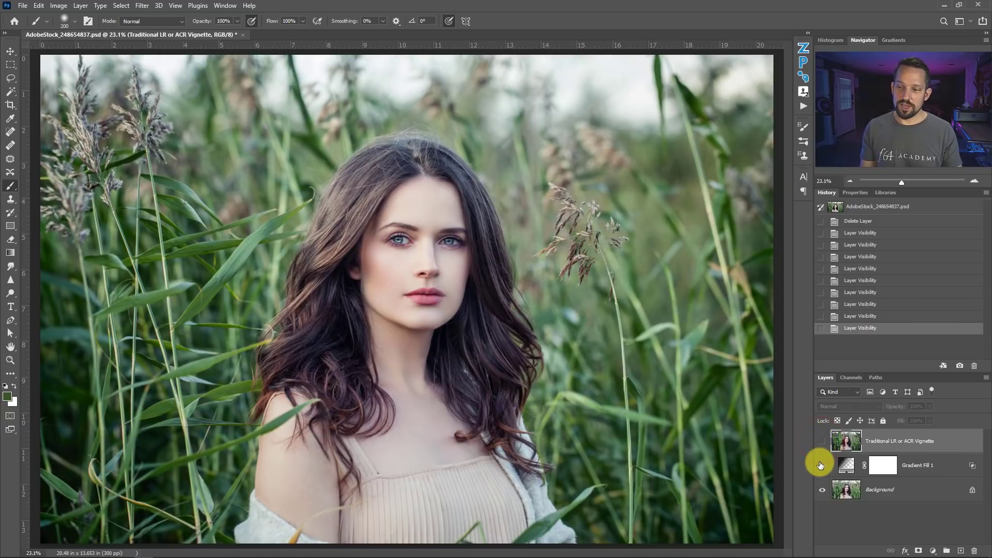
{"action": "left_click", "coordinate": [823, 465]}
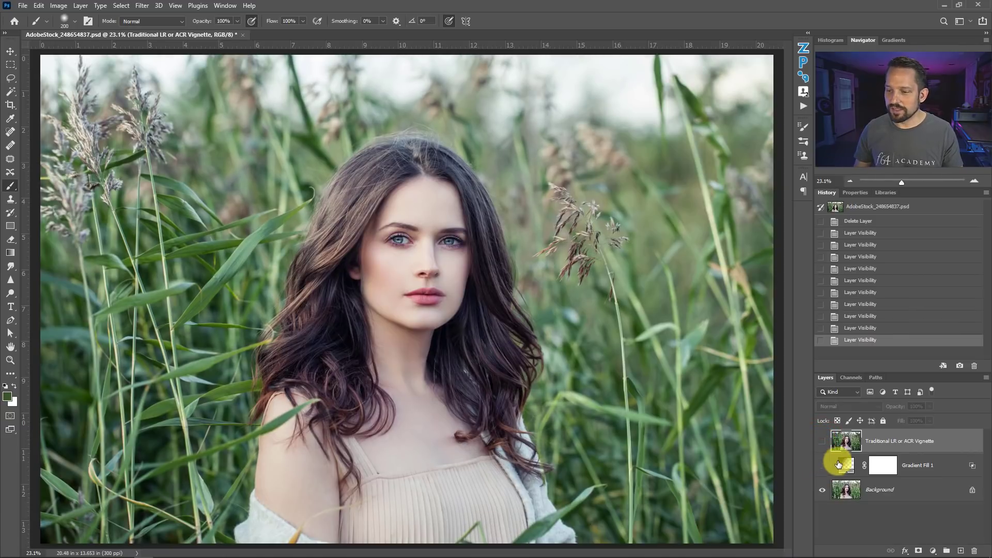
{"action": "left_click", "coordinate": [839, 465]}
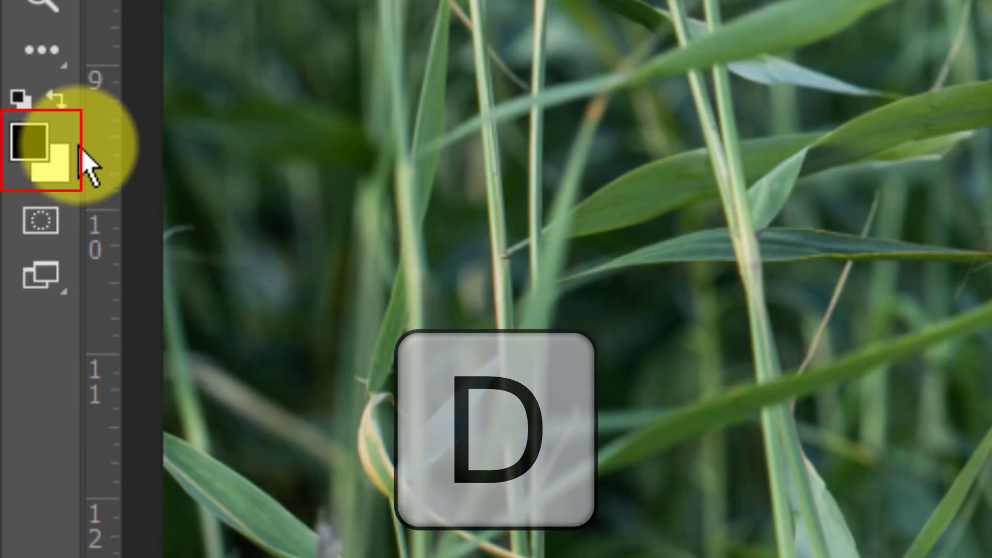
Reset the foreground/background colours to default black and white with D.
{"action": "key", "text": "d"}
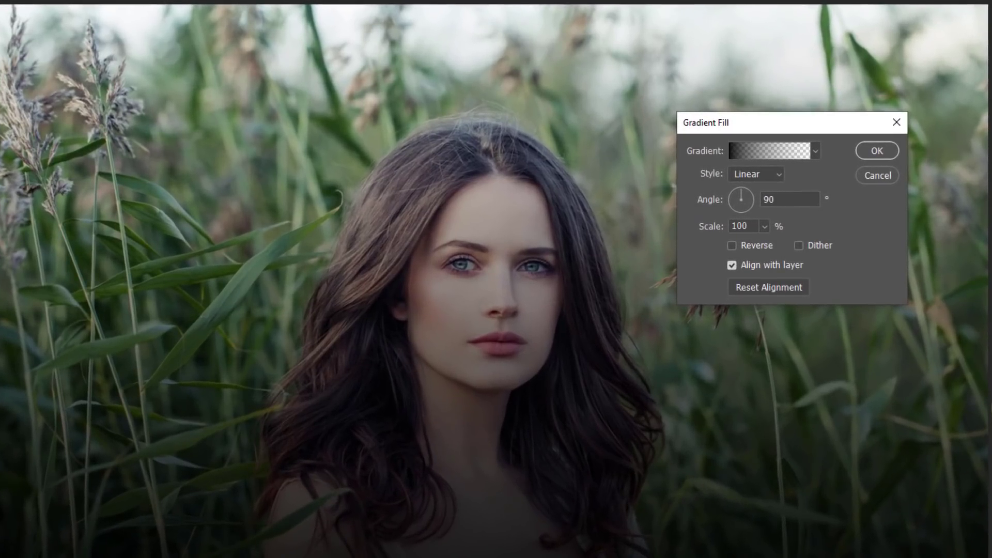
Choose the Foreground to Transparent preset from Basics in the Gradient Editor and confirm it.
{"action": "left_click", "coordinate": [760, 153]}
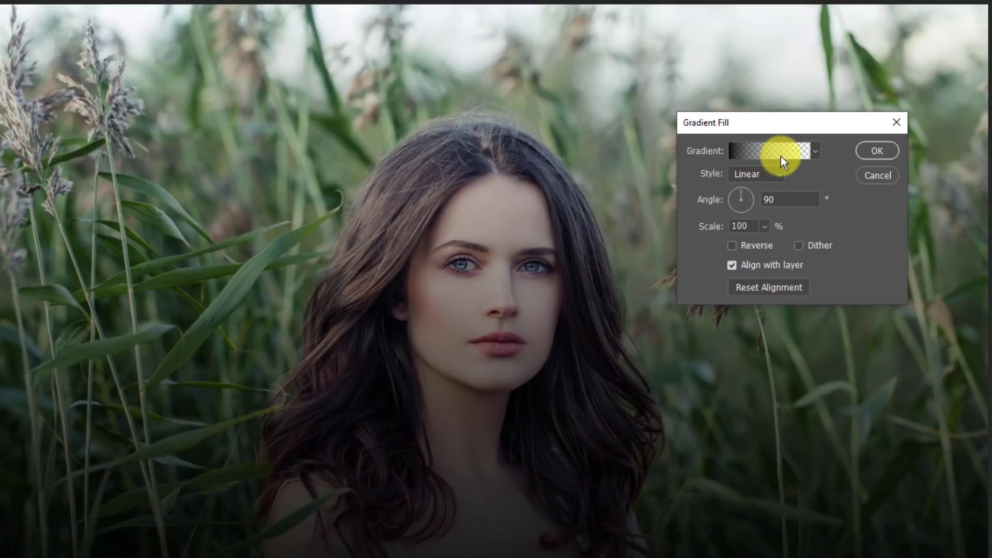
{"action": "mouse_move", "coordinate": [781, 159]}
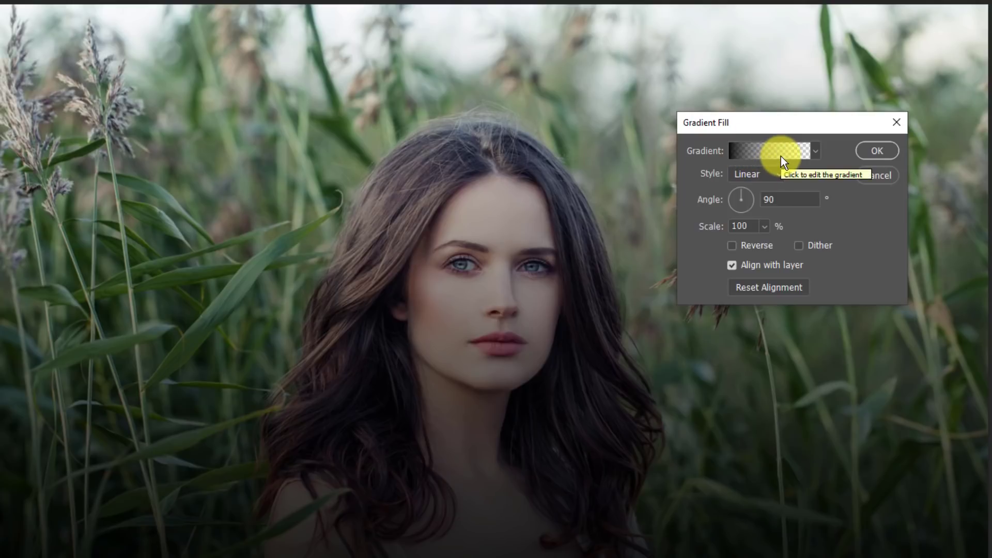
{"action": "left_click", "coordinate": [773, 151]}
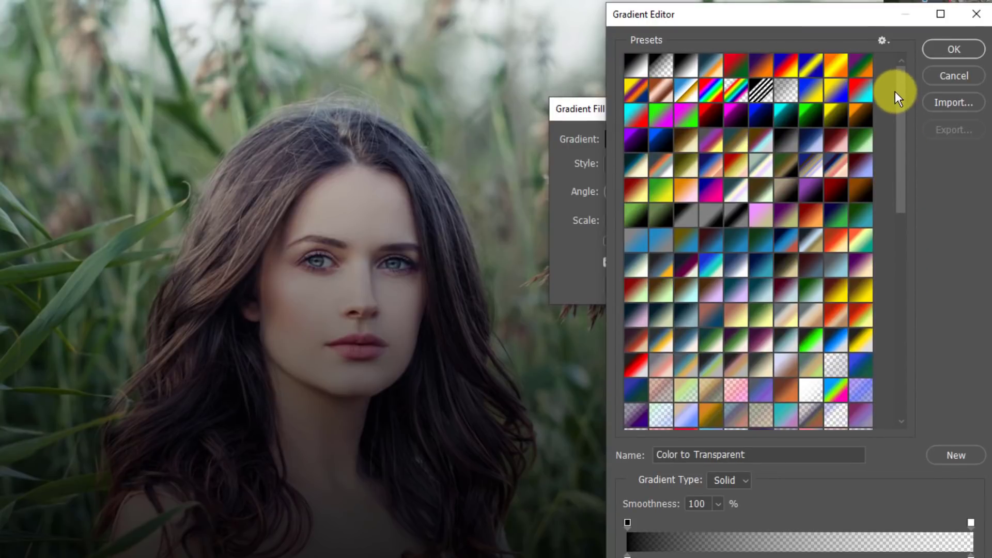
{"action": "scroll", "scroll_direction": "down", "scroll_amount": 3}
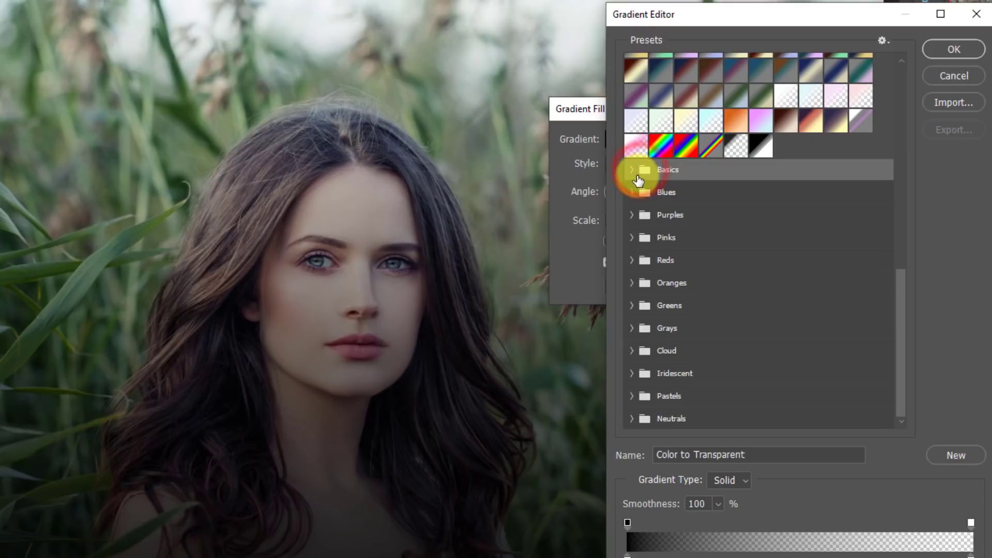
{"action": "left_click", "coordinate": [633, 169]}
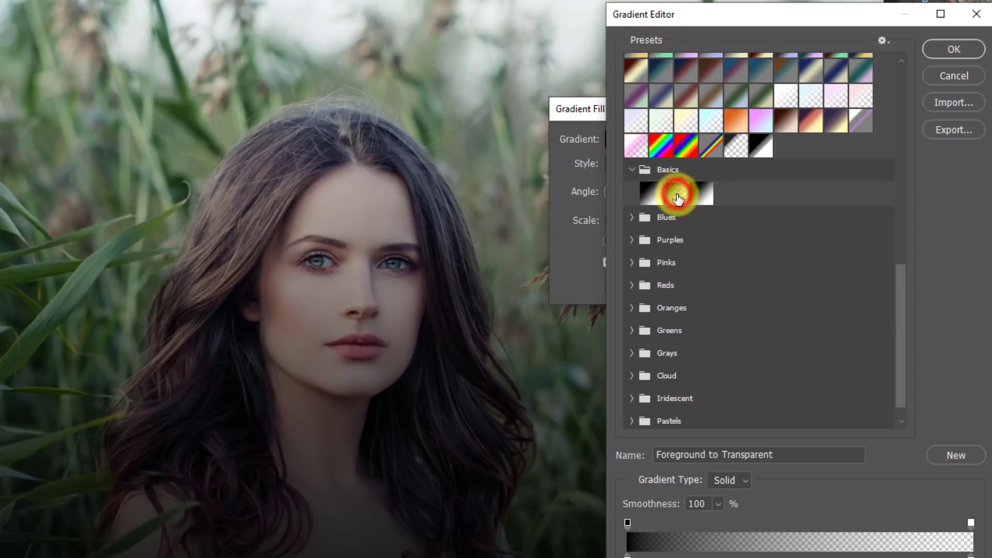
{"action": "left_click", "coordinate": [676, 193]}
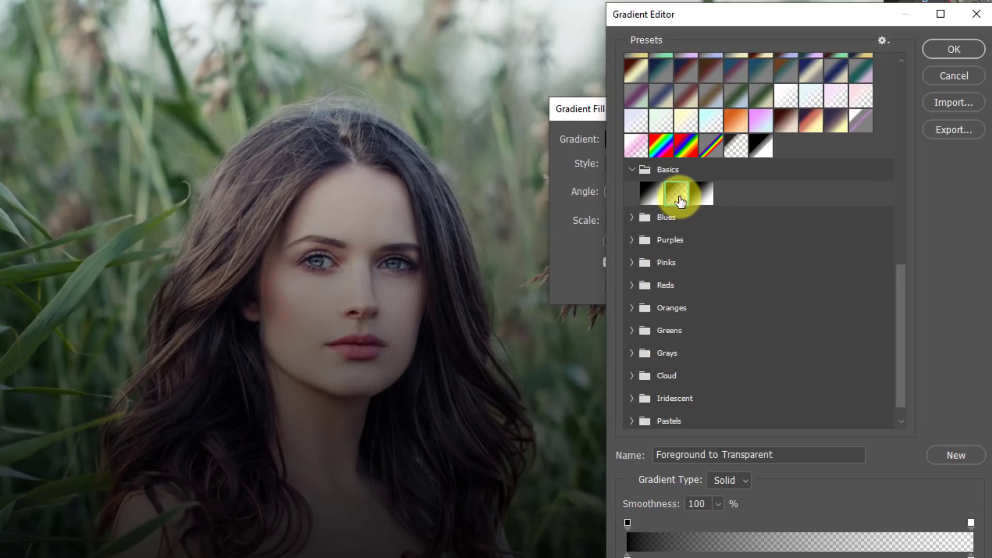
{"action": "left_click", "coordinate": [651, 194]}
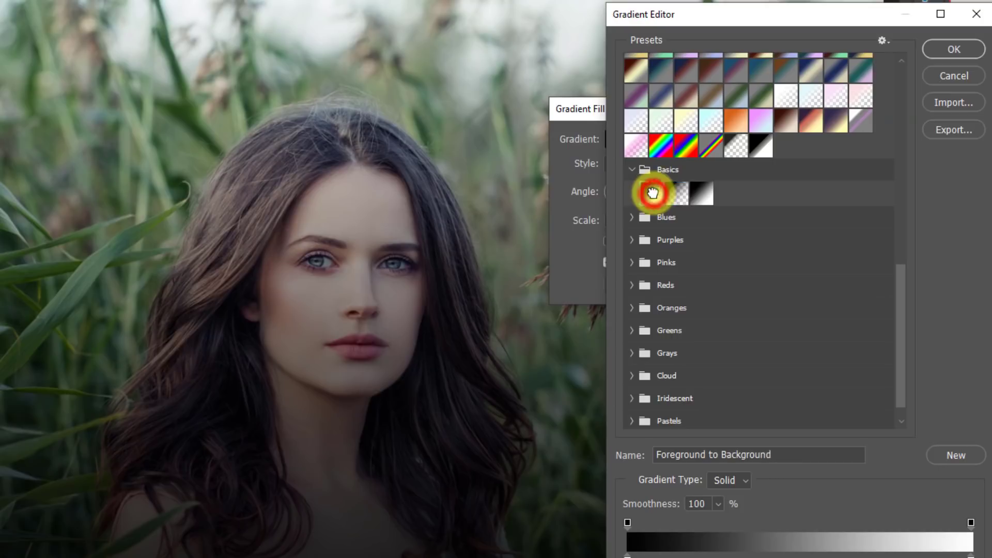
{"action": "left_click", "coordinate": [651, 194]}
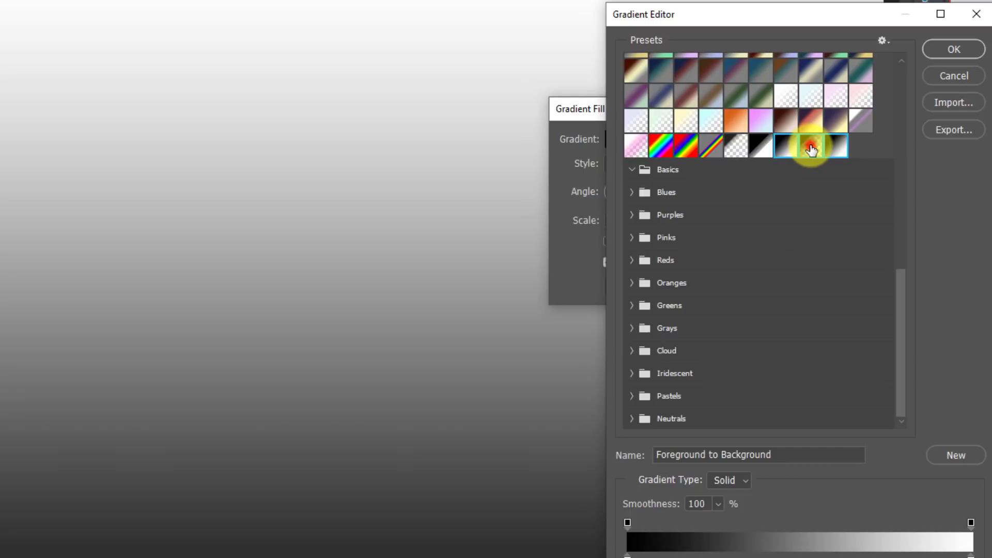
{"action": "left_click", "coordinate": [812, 145]}
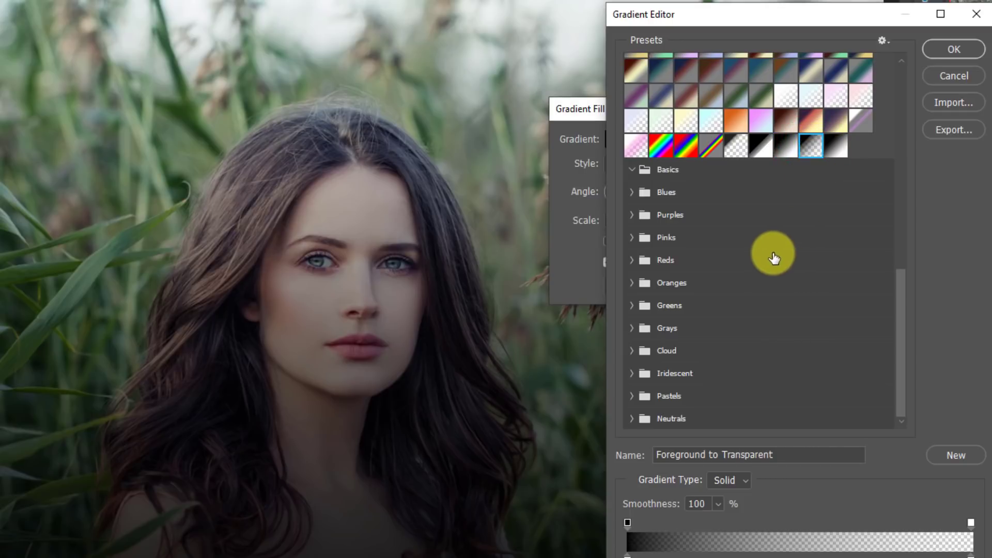
{"action": "mouse_move", "coordinate": [690, 441]}
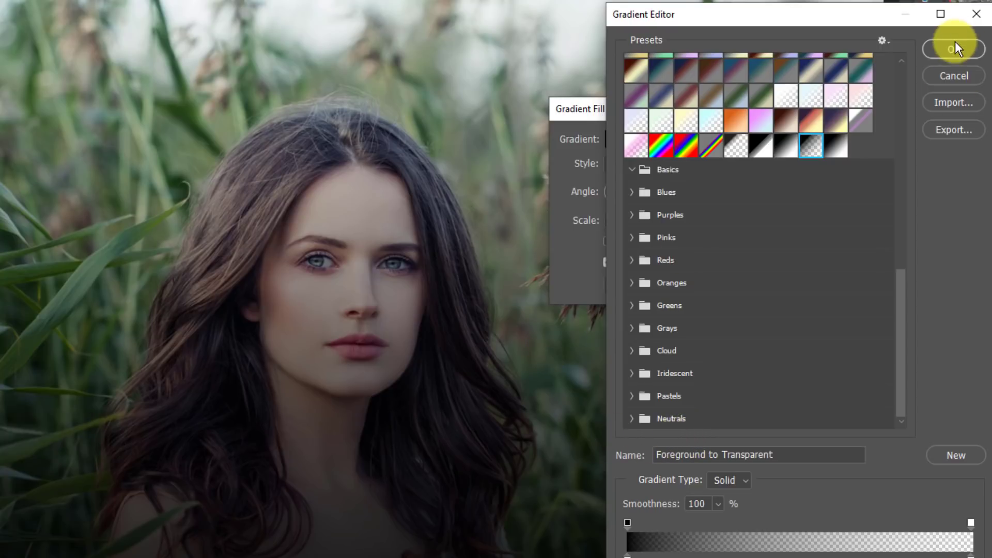
{"action": "left_click", "coordinate": [953, 49]}
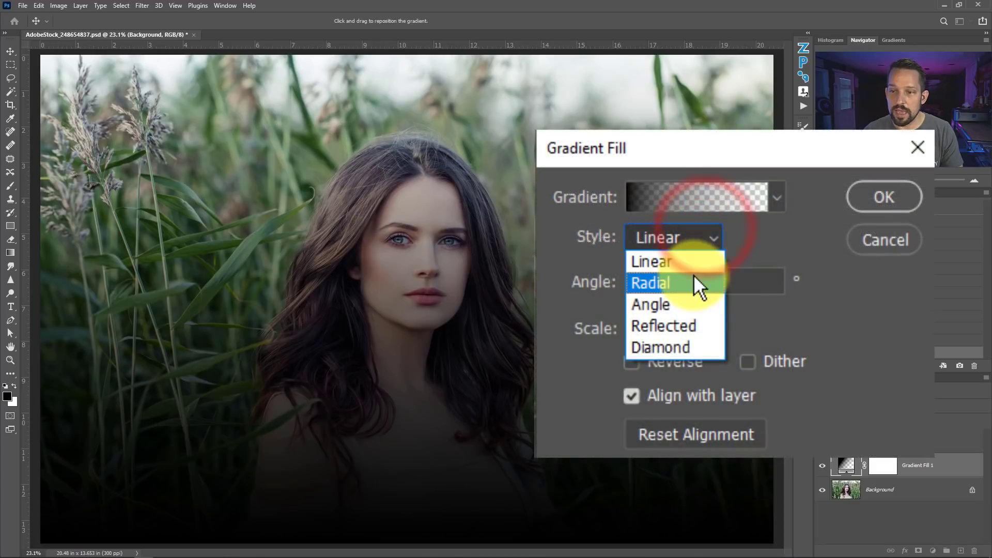
Make the gradient radial and raise its Scale to 200%.
{"action": "left_click", "coordinate": [651, 284]}
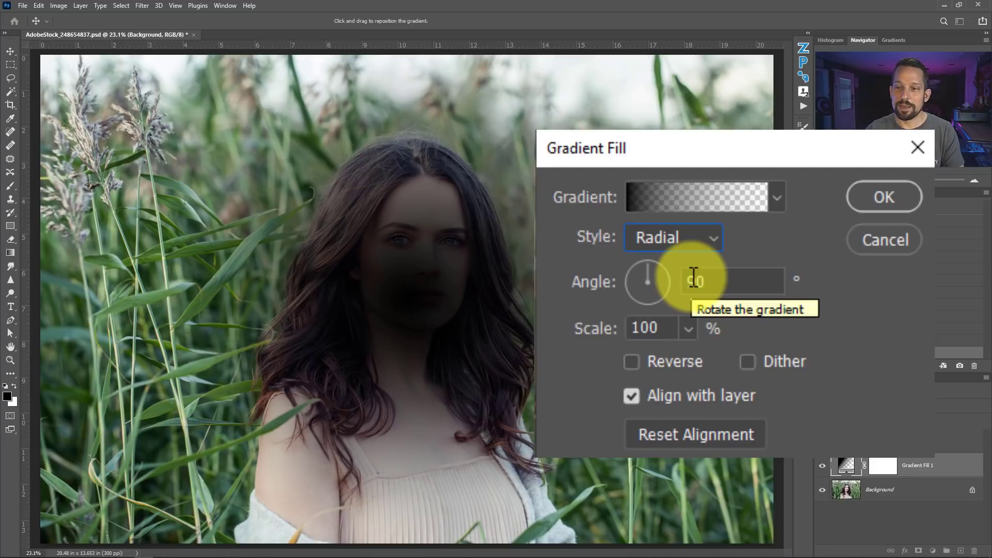
{"action": "left_click", "coordinate": [633, 362]}
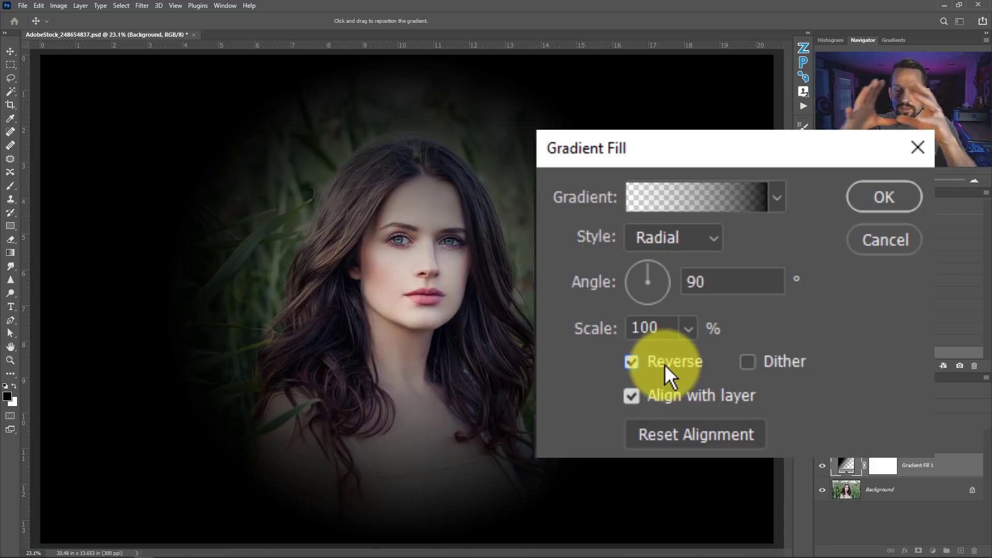
{"action": "mouse_move", "coordinate": [670, 330]}
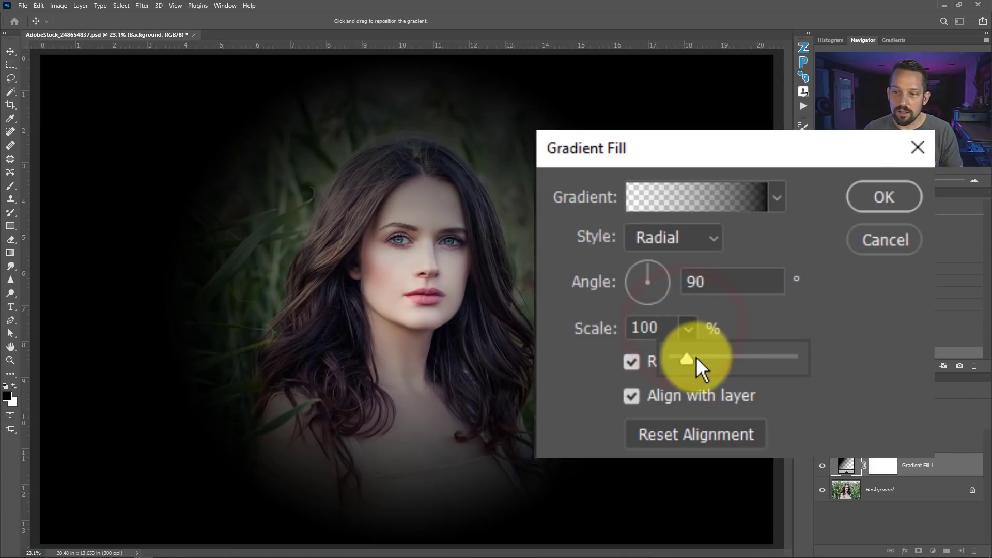
{"action": "left_click_drag", "start_coordinate": [686, 359], "coordinate": [695, 360]}
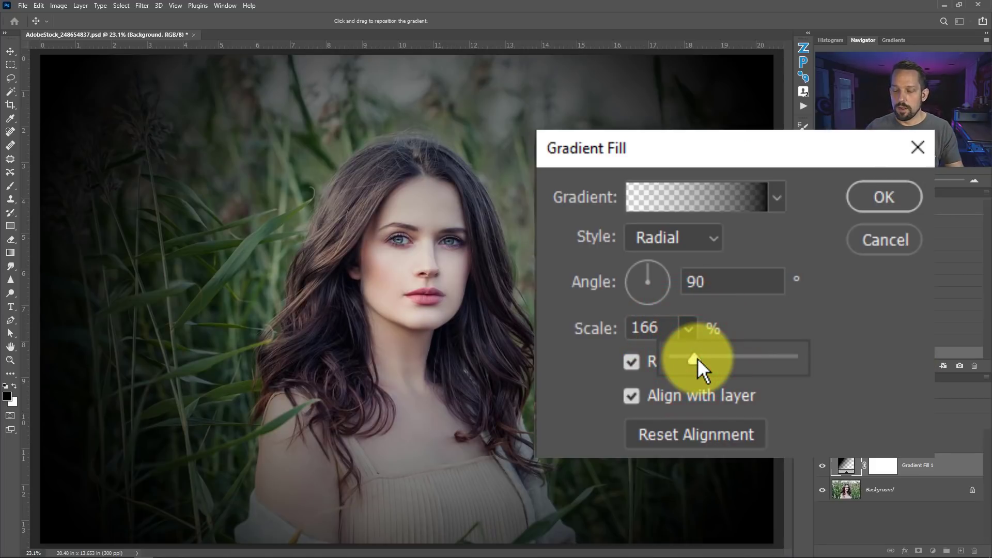
{"action": "left_click", "coordinate": [650, 328]}
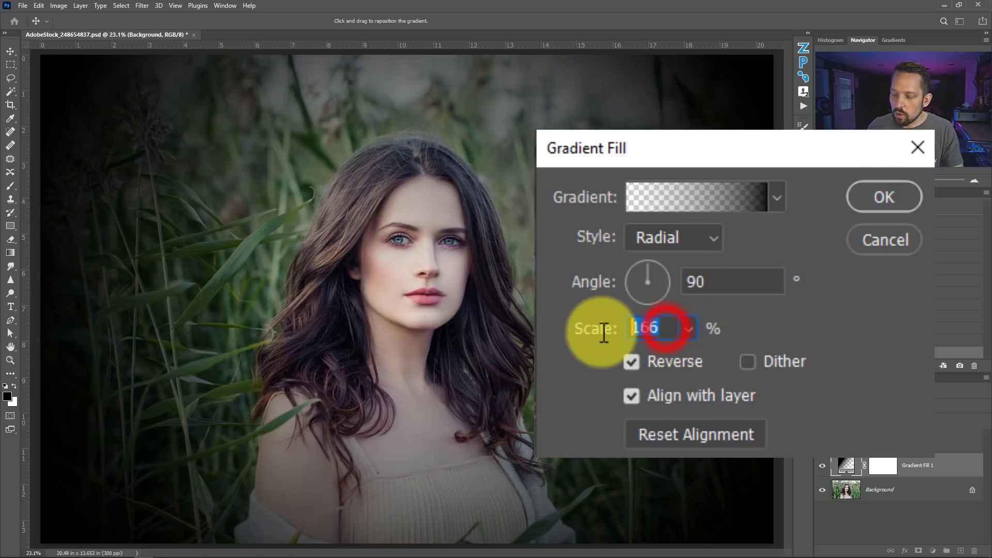
{"action": "type", "text": "200"}
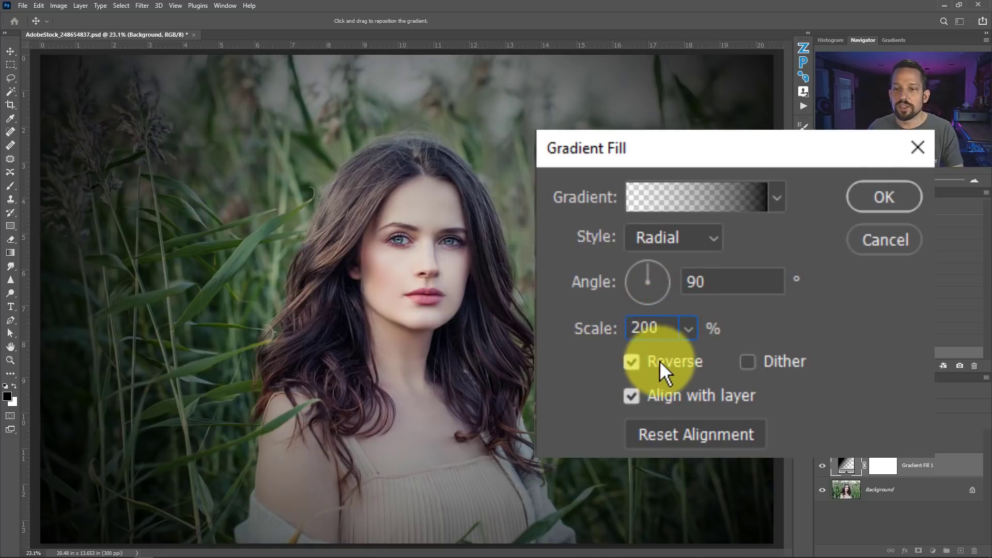
Set the gradient fill Scale to 215%.
{"action": "left_click", "coordinate": [660, 329]}
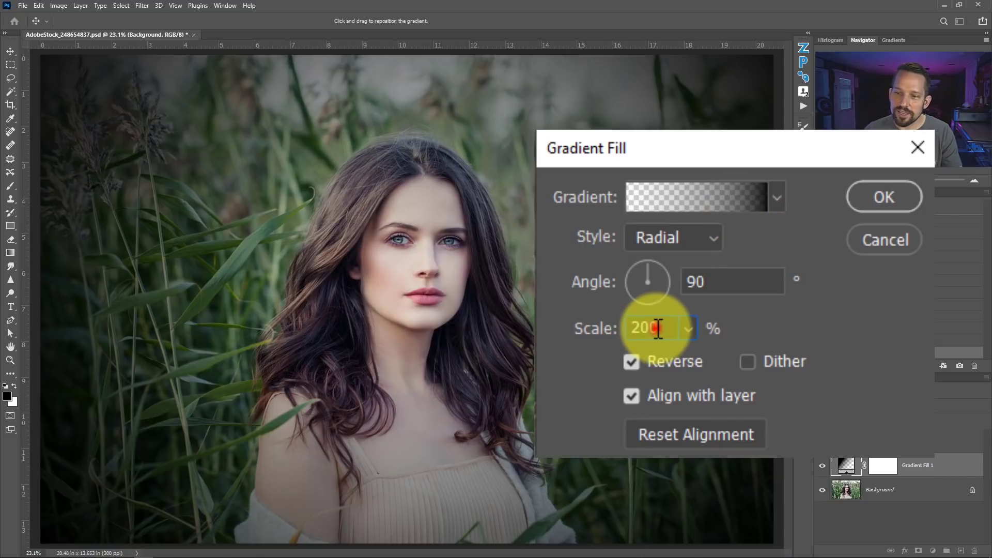
{"action": "type", "text": "215"}
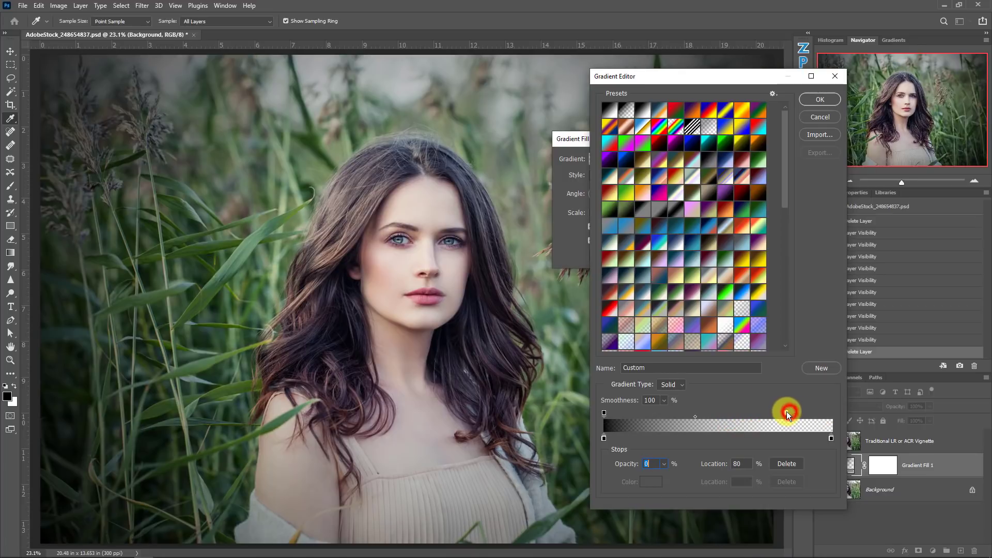
Move the transparent opacity stop to Location 70% and confirm the Gradient Editor and Gradient Fill dialogs.
{"action": "left_click_drag", "start_coordinate": [788, 416], "coordinate": [772, 417]}
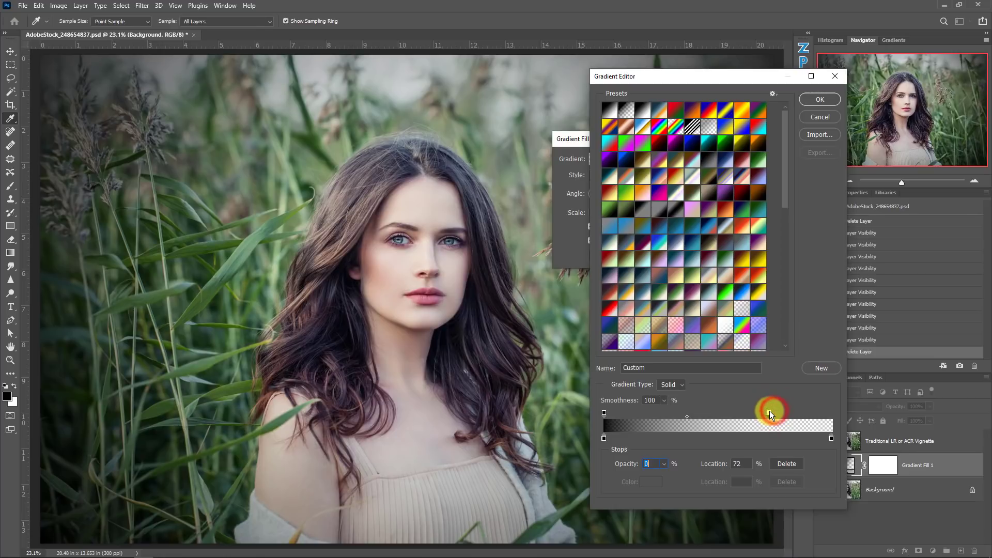
{"action": "left_click_drag", "start_coordinate": [771, 415], "coordinate": [766, 412]}
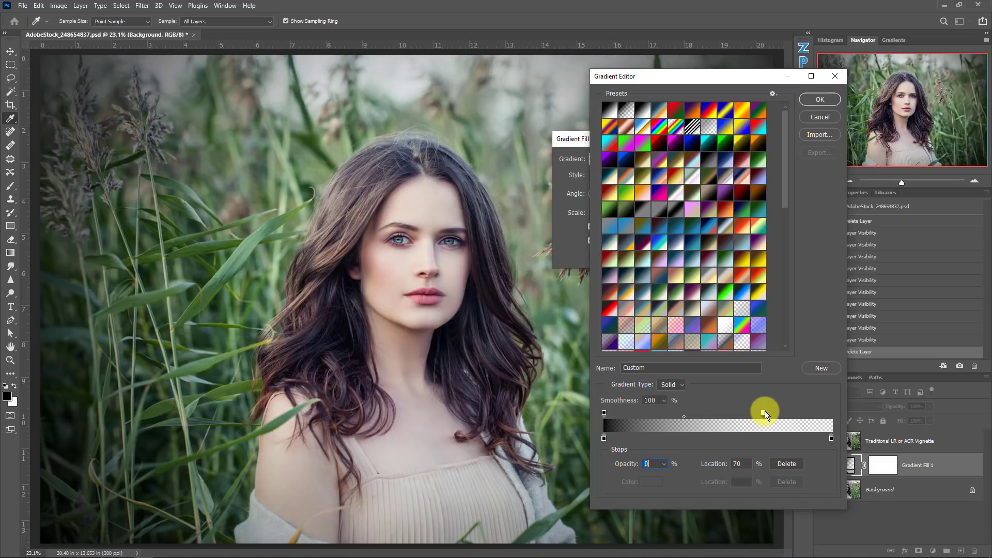
{"action": "mouse_move", "coordinate": [765, 413]}
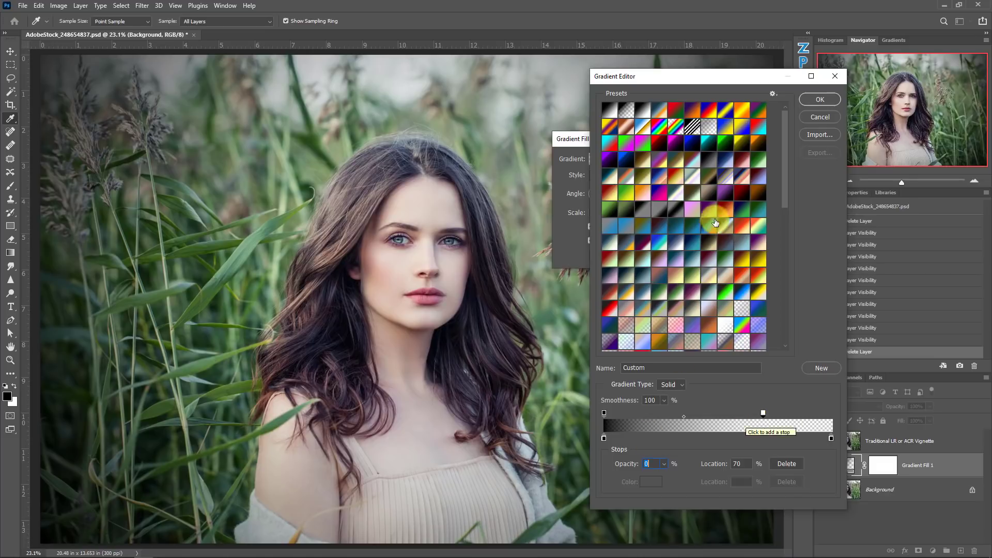
{"action": "left_click", "coordinate": [820, 99]}
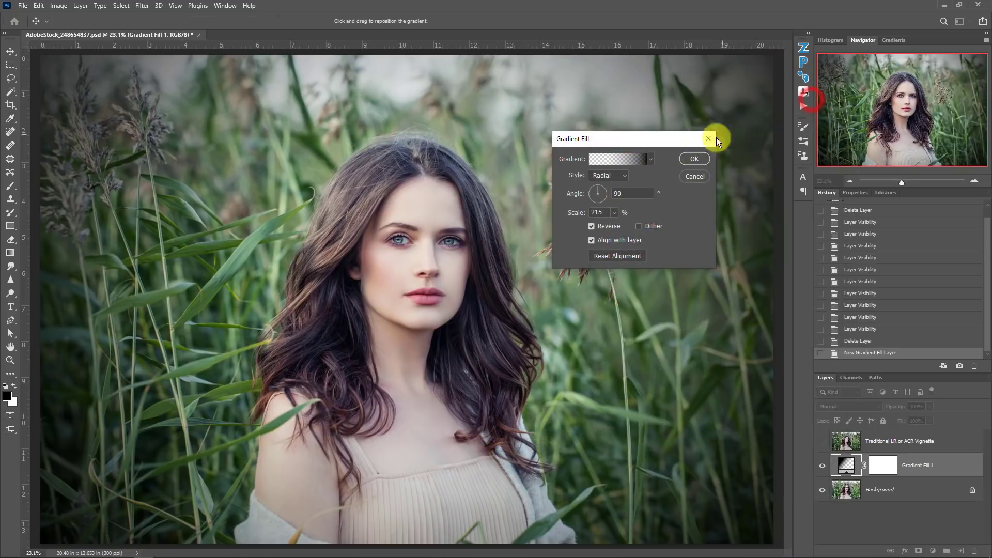
{"action": "left_click", "coordinate": [694, 159]}
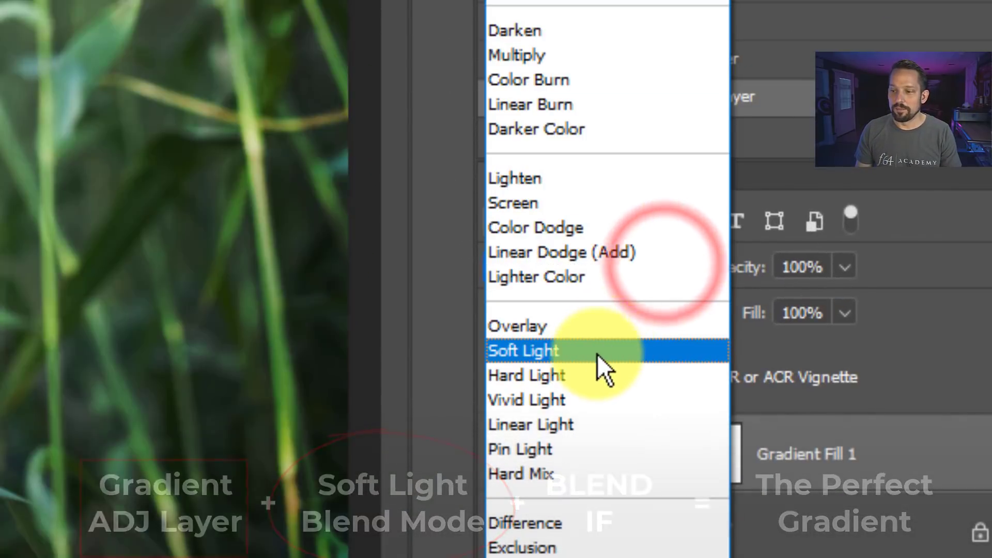
Set the Gradient Fill 1 layer's blend mode to Soft Light.
{"action": "left_click", "coordinate": [523, 351]}
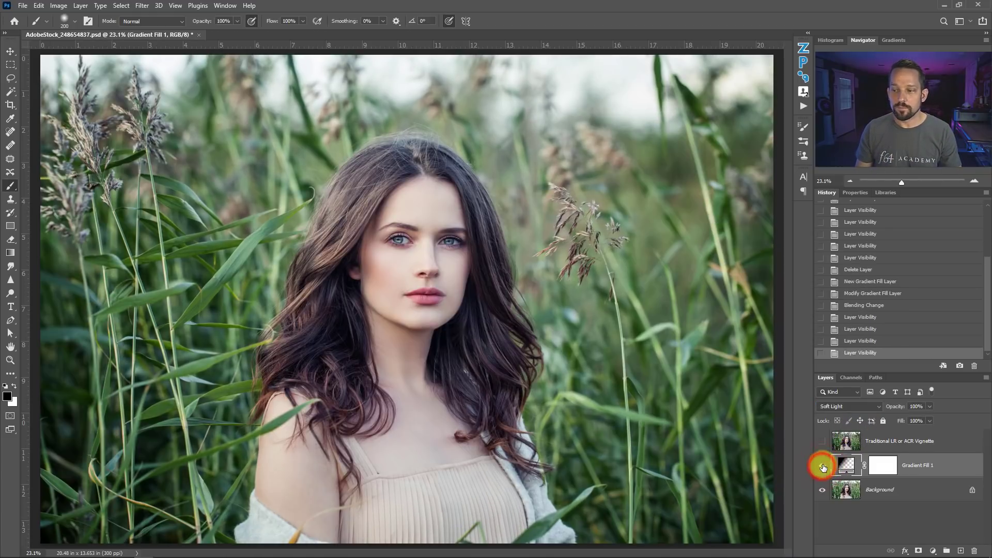
{"action": "left_click", "coordinate": [823, 465]}
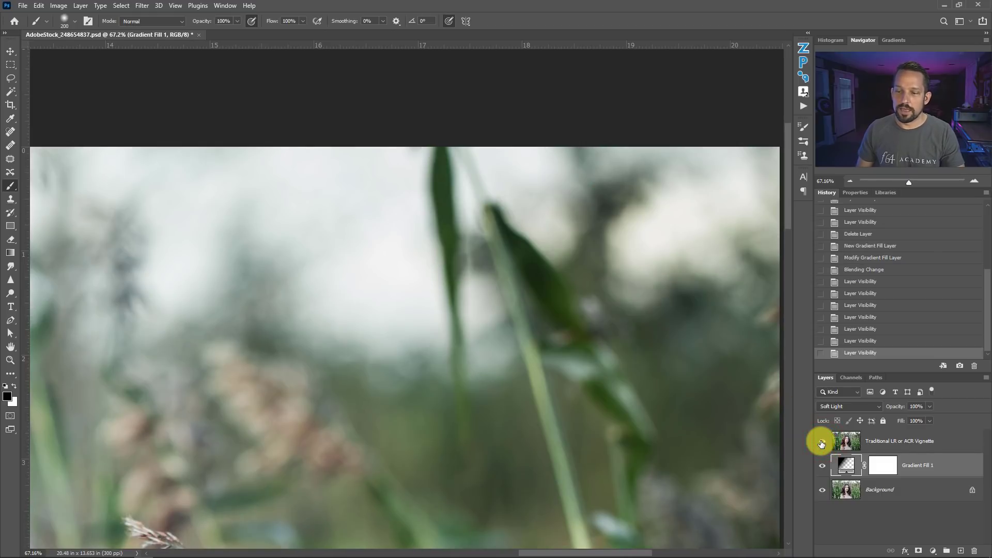
{"action": "mouse_move", "coordinate": [822, 442]}
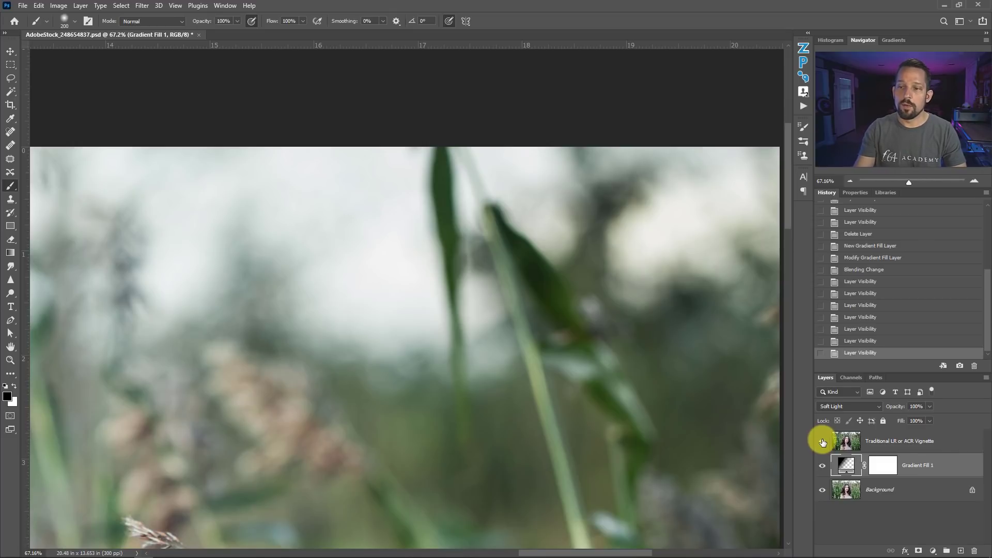
{"action": "left_click", "coordinate": [822, 444]}
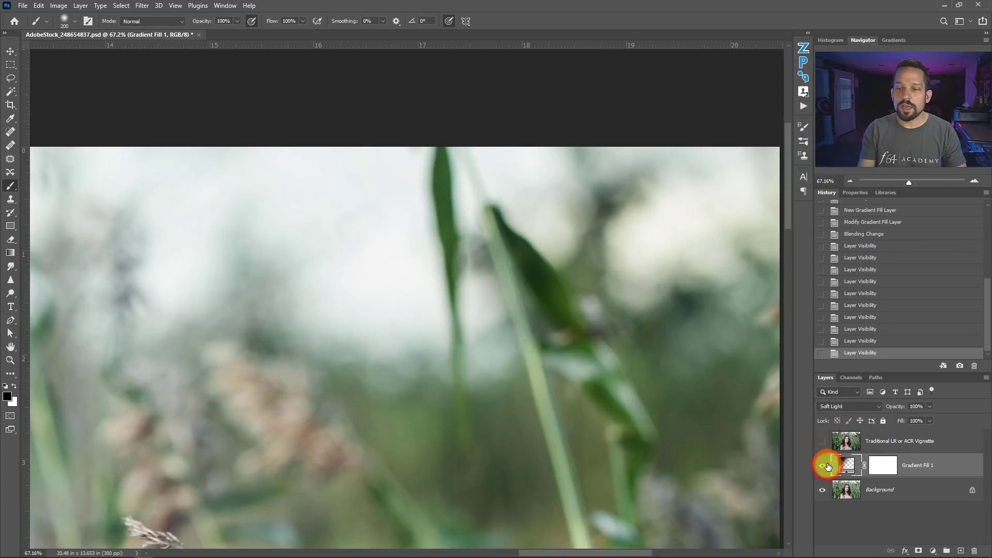
{"action": "right_click", "coordinate": [624, 339]}
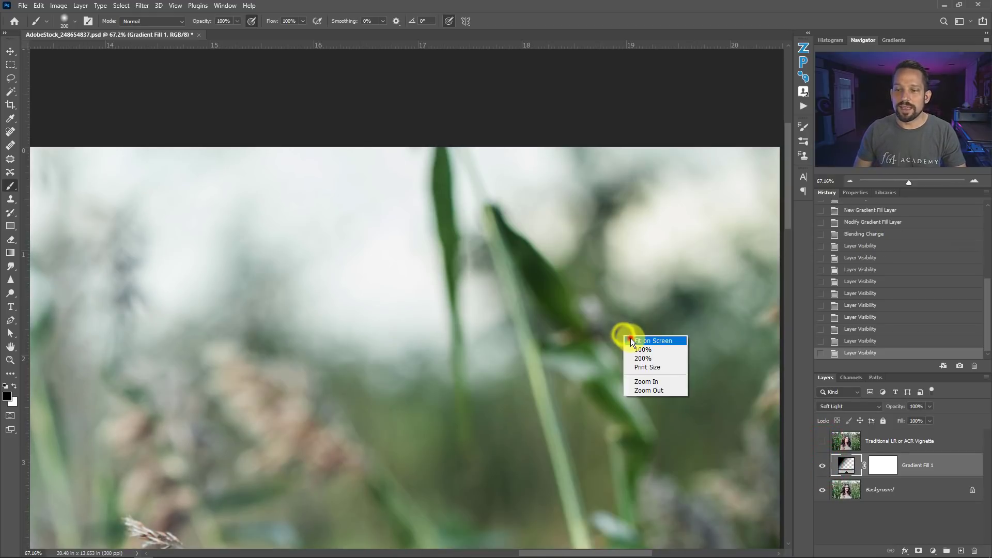
{"action": "left_click", "coordinate": [653, 341]}
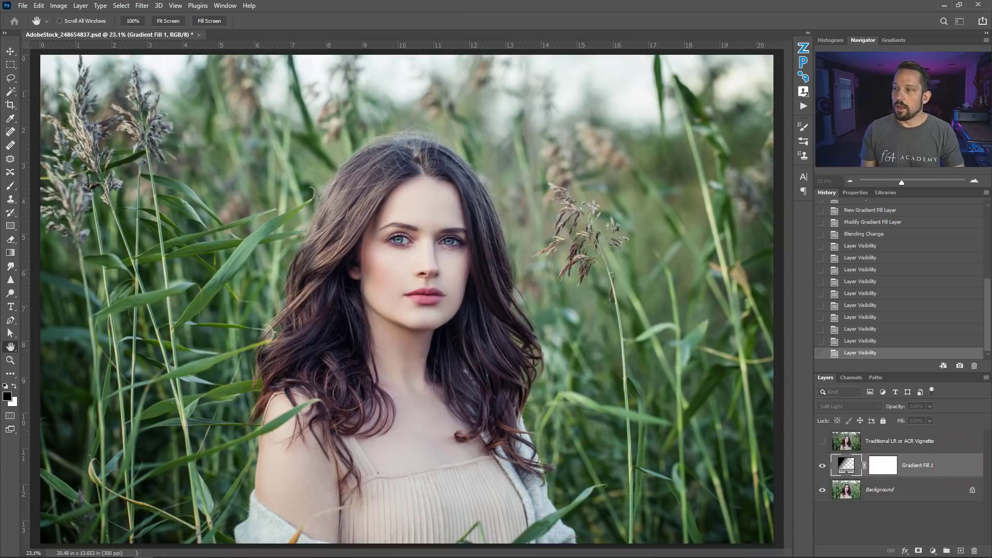
In Layer Style Blend If, pull the Underlying Layer white slider left to exclude the brightest tones.
{"action": "double_click", "coordinate": [929, 465]}
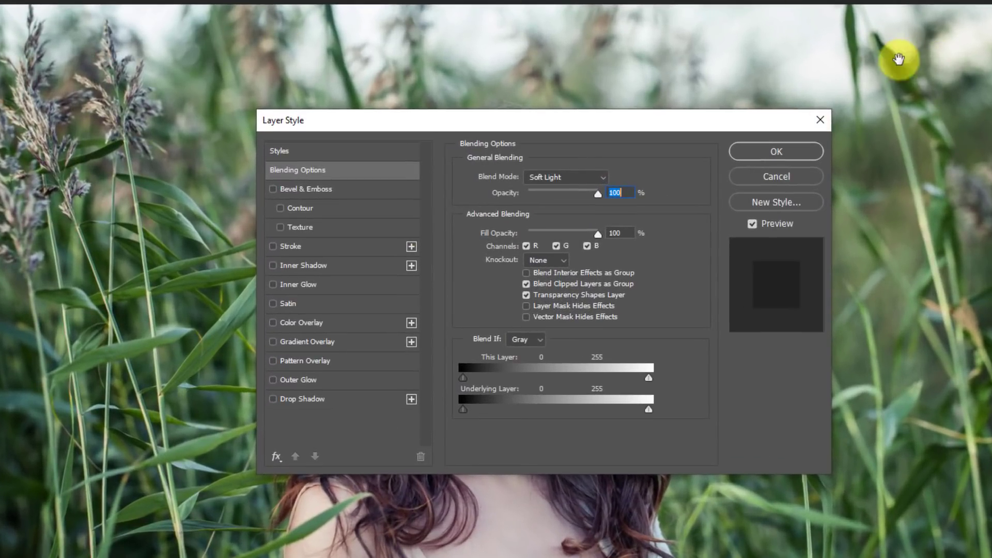
{"action": "mouse_move", "coordinate": [166, 143]}
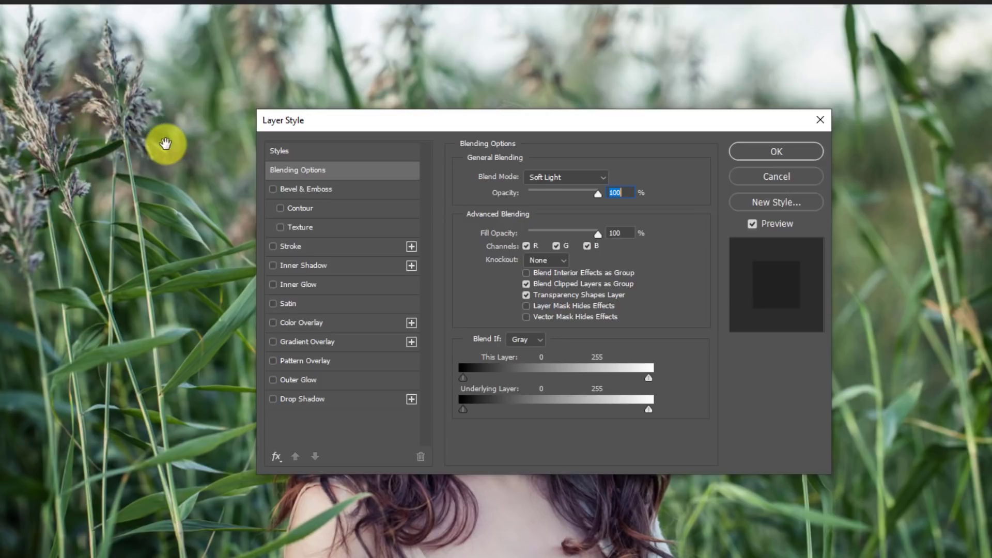
{"action": "mouse_move", "coordinate": [617, 413]}
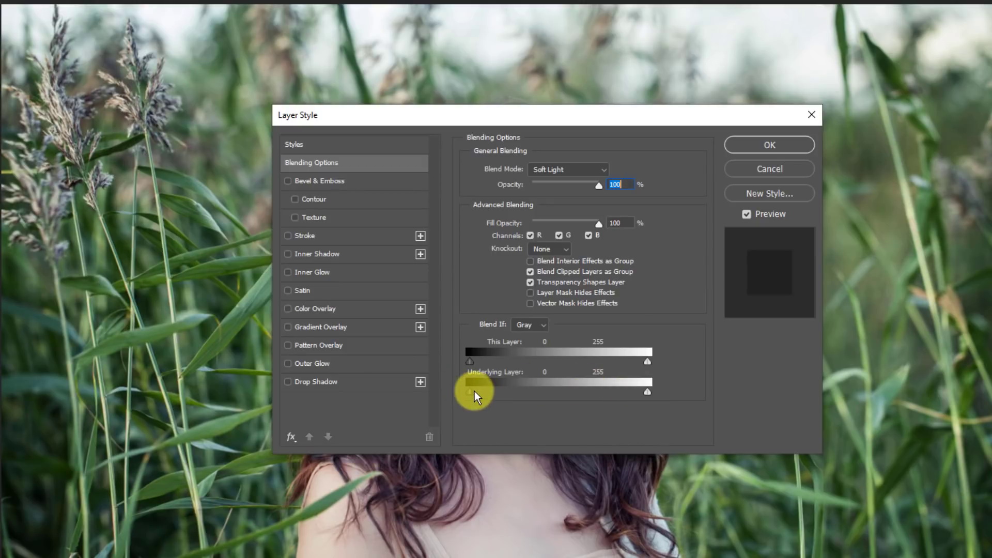
{"action": "left_click_drag", "start_coordinate": [470, 391], "coordinate": [516, 390]}
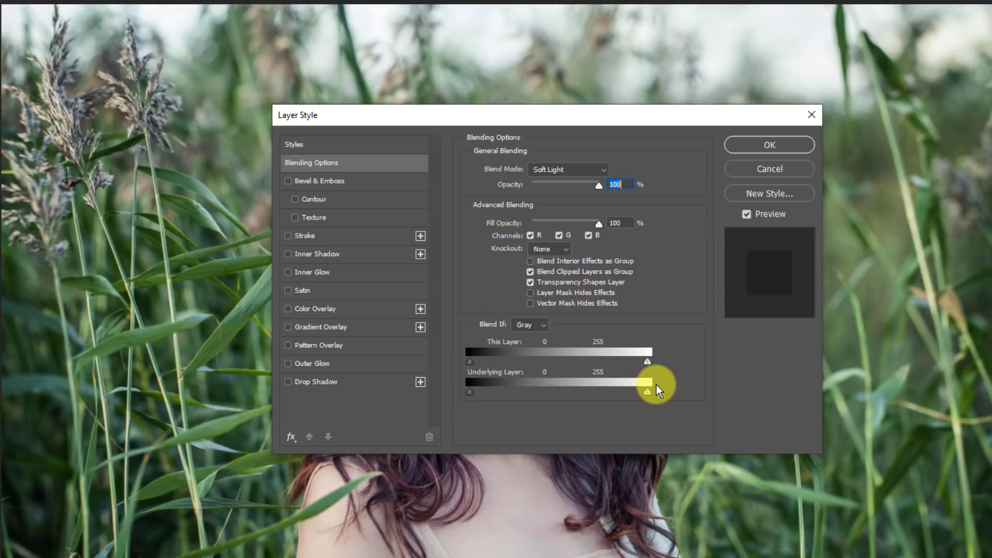
{"action": "left_click_drag", "start_coordinate": [648, 392], "coordinate": [644, 391]}
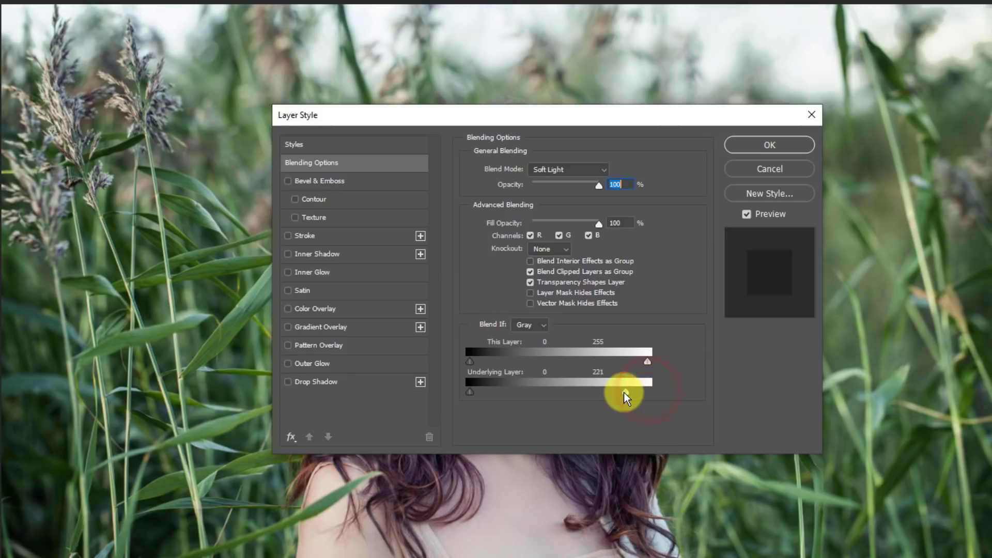
{"action": "left_click_drag", "start_coordinate": [647, 391], "coordinate": [623, 391]}
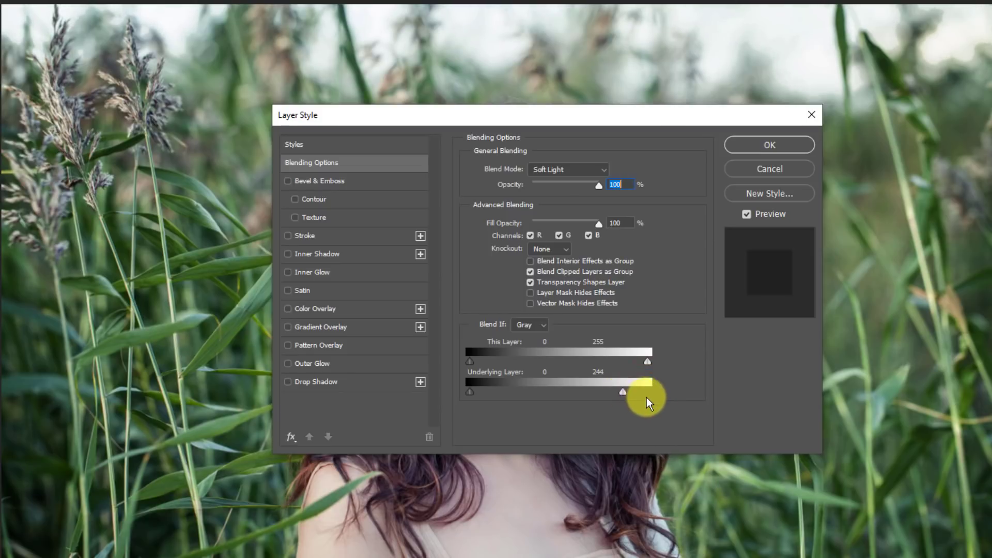
{"action": "left_click_drag", "start_coordinate": [644, 391], "coordinate": [619, 391]}
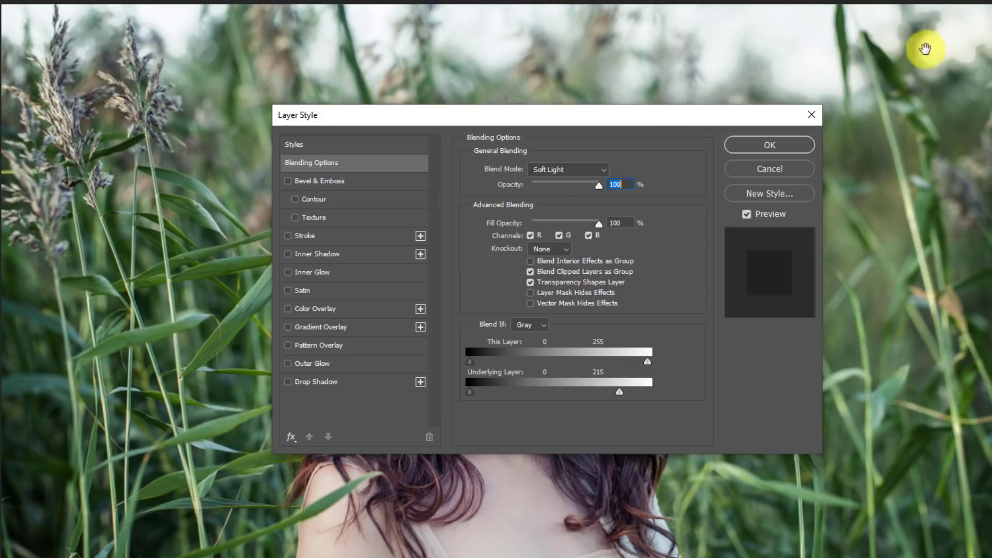
{"action": "left_click_drag", "start_coordinate": [620, 392], "coordinate": [619, 391]}
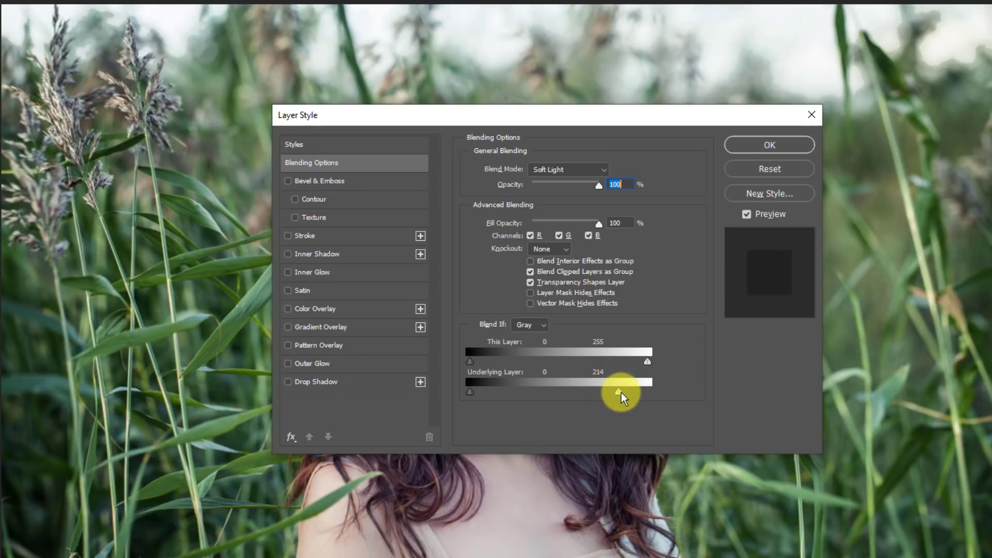
Alt-split the Underlying Layer highlight slider to 199/249 for a feathered transition.
{"action": "left_click_drag", "start_coordinate": [620, 391], "coordinate": [639, 391]}
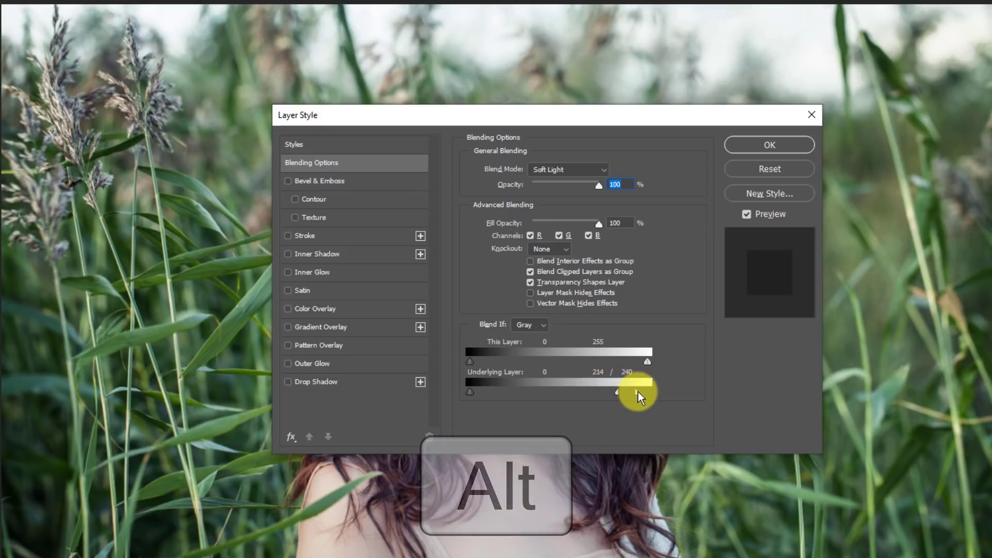
{"action": "left_click_drag", "start_coordinate": [638, 392], "coordinate": [647, 392]}
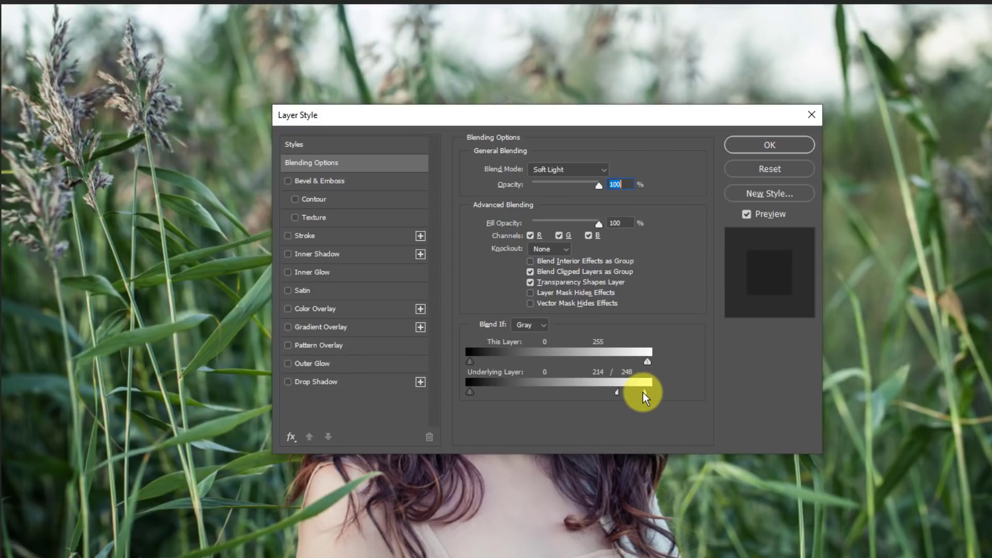
{"action": "left_click_drag", "start_coordinate": [623, 392], "coordinate": [628, 391]}
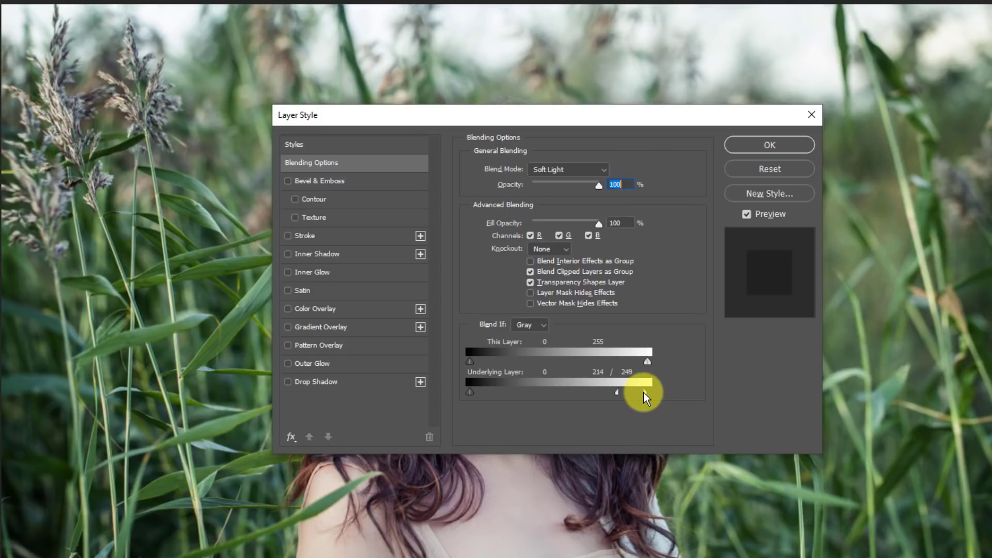
{"action": "left_click_drag", "start_coordinate": [644, 393], "coordinate": [607, 393]}
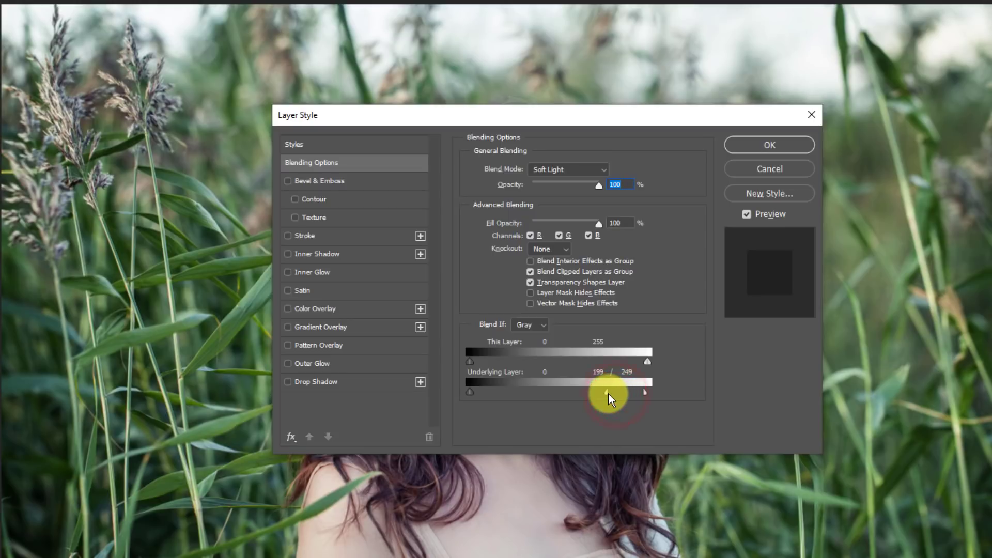
Confirm the Layer Style settings and toggle the traditional vignette layer's visibility to compare.
{"action": "left_click", "coordinate": [770, 144]}
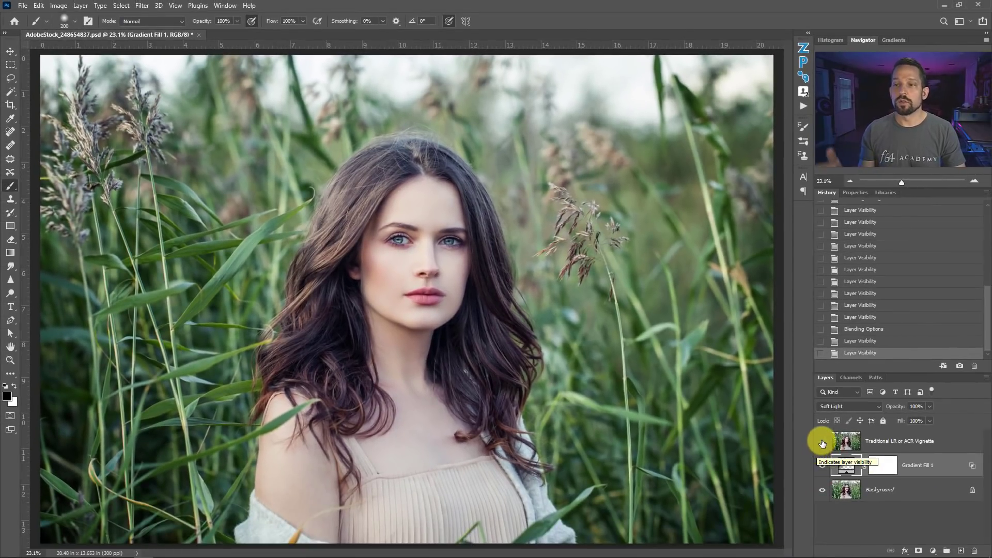
{"action": "left_click", "coordinate": [823, 465]}
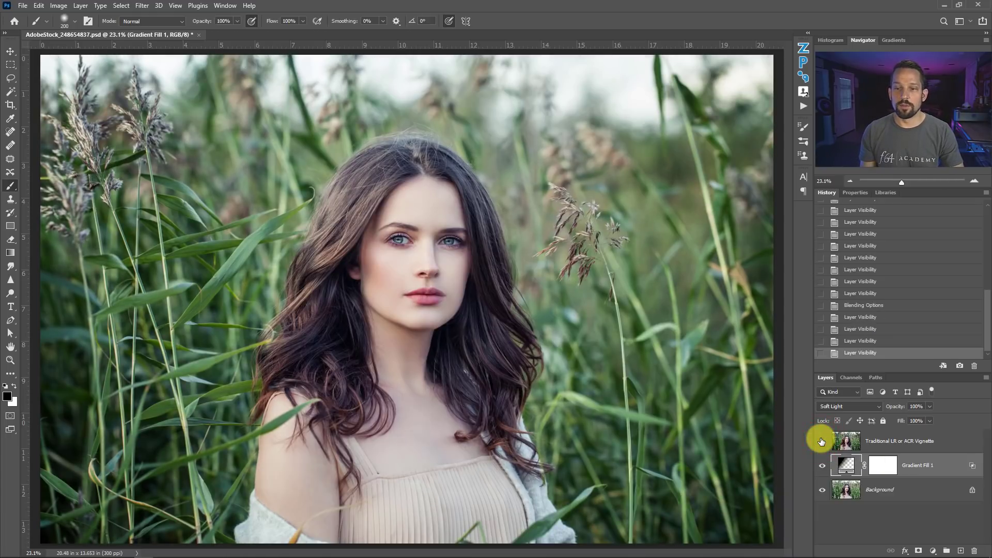
{"action": "left_click", "coordinate": [823, 441]}
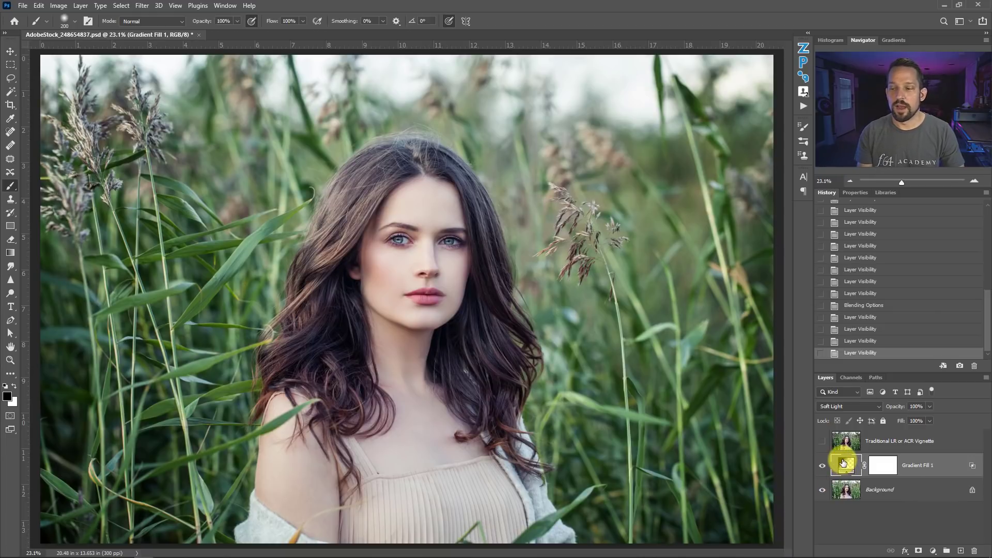
Recentre the Gradient Fill 1 vignette on the woman's face via its settings dialog.
{"action": "double_click", "coordinate": [846, 465]}
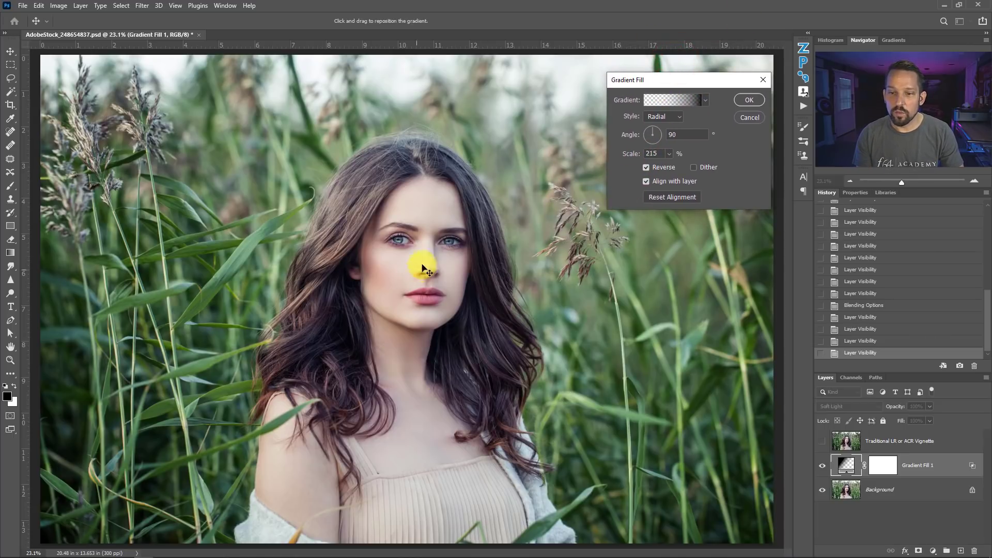
{"action": "left_click_drag", "start_coordinate": [426, 269], "coordinate": [275, 453]}
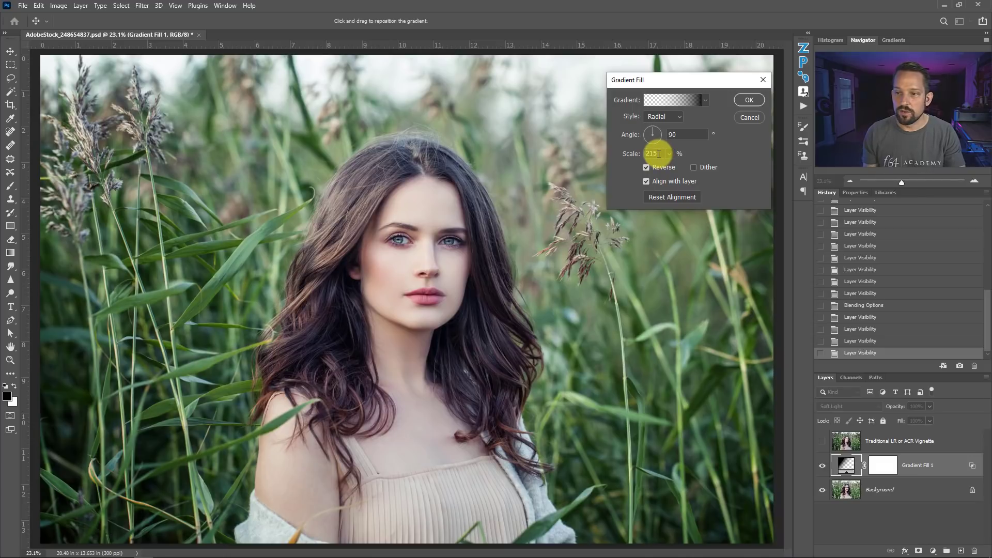
{"action": "type", "text": "1"}
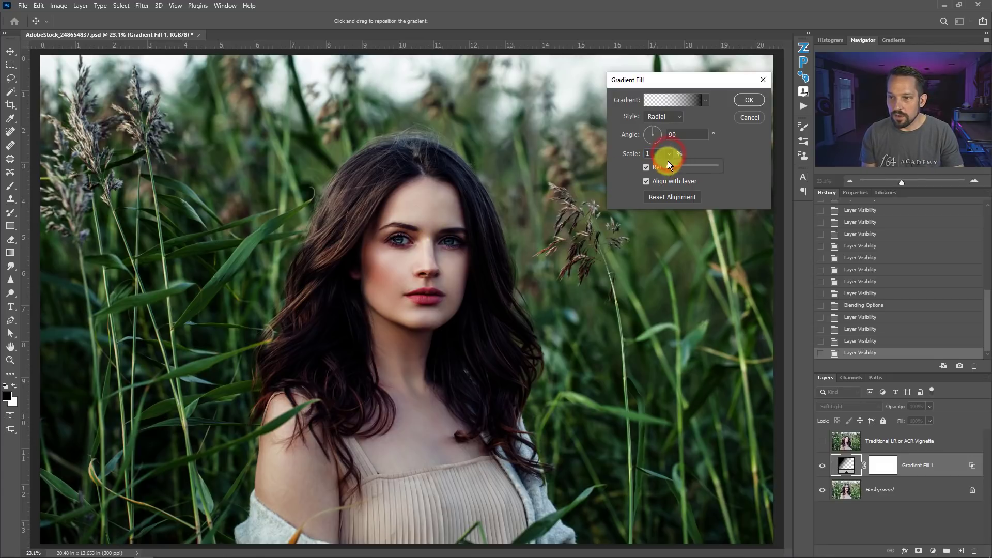
Test smaller and larger vignette Scale values, then restore Scale to 215%.
{"action": "left_click_drag", "start_coordinate": [669, 153], "coordinate": [669, 159]}
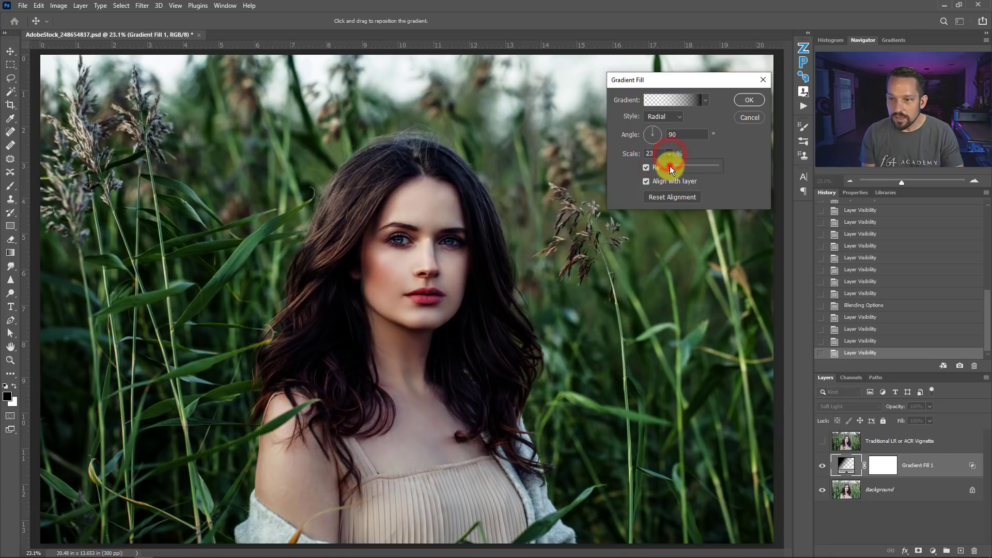
{"action": "left_click_drag", "start_coordinate": [668, 153], "coordinate": [677, 153]}
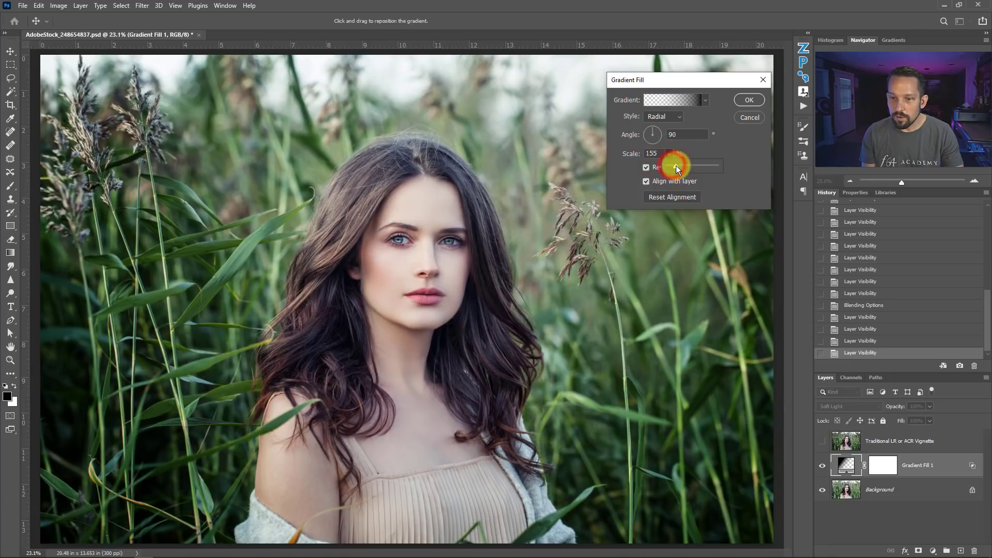
{"action": "left_click_drag", "start_coordinate": [674, 165], "coordinate": [687, 165]}
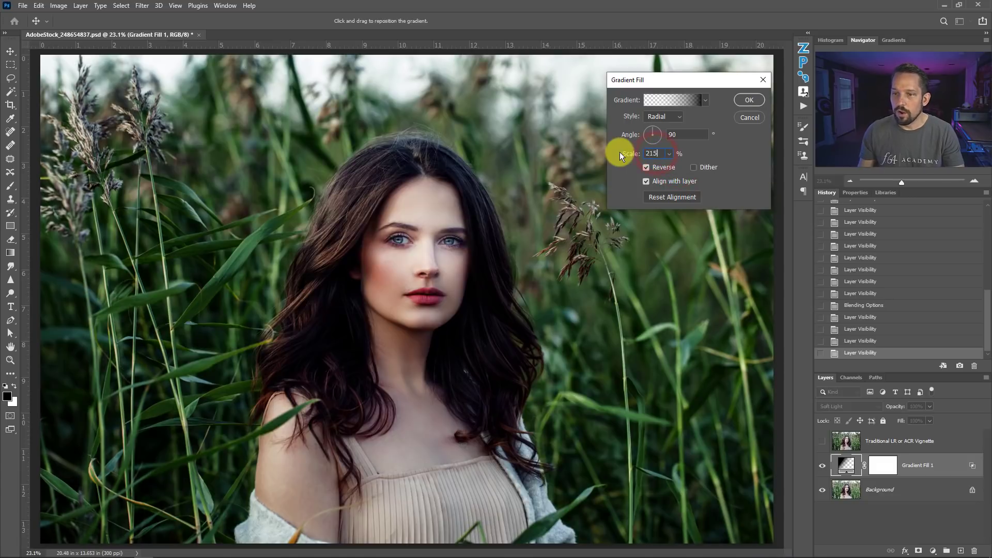
{"action": "left_click", "coordinate": [748, 100]}
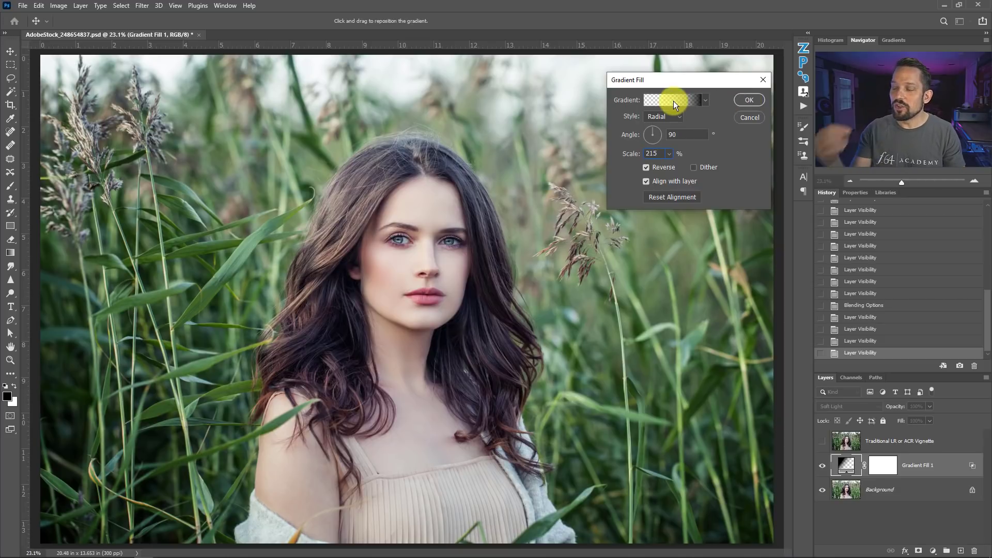
Replace the vignette's black stop with dark purple 34052d, then toggle the layer to compare.
{"action": "left_click", "coordinate": [670, 100]}
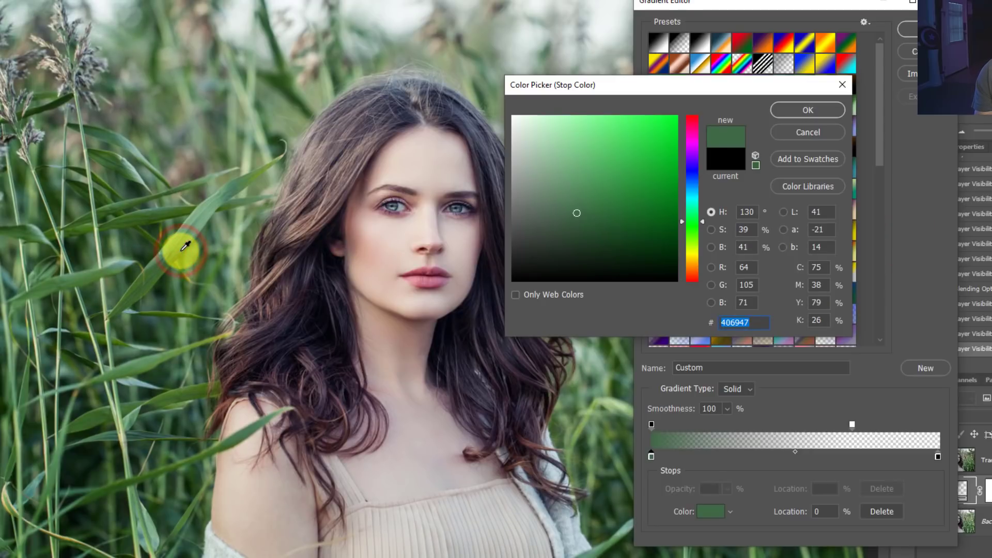
{"action": "left_click", "coordinate": [654, 236]}
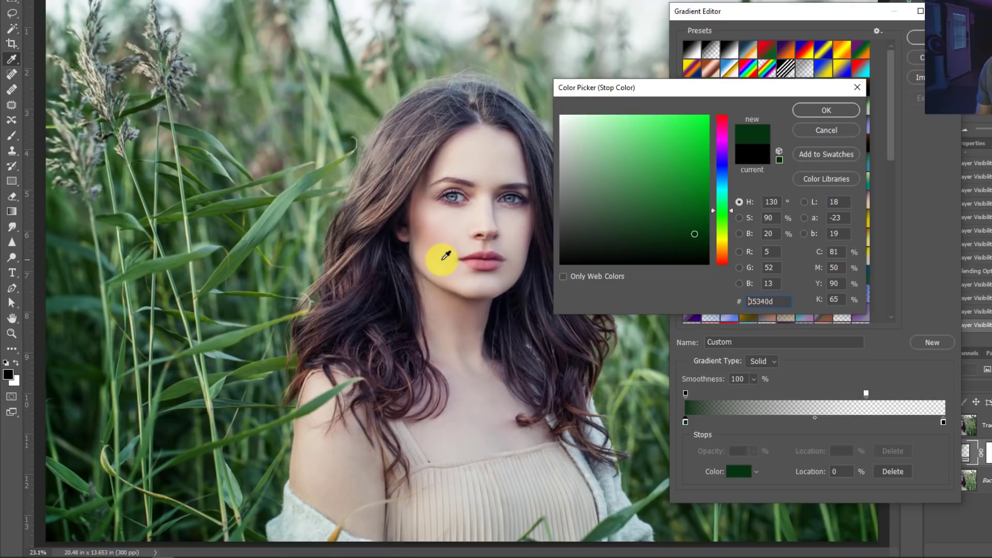
{"action": "mouse_move", "coordinate": [493, 204]}
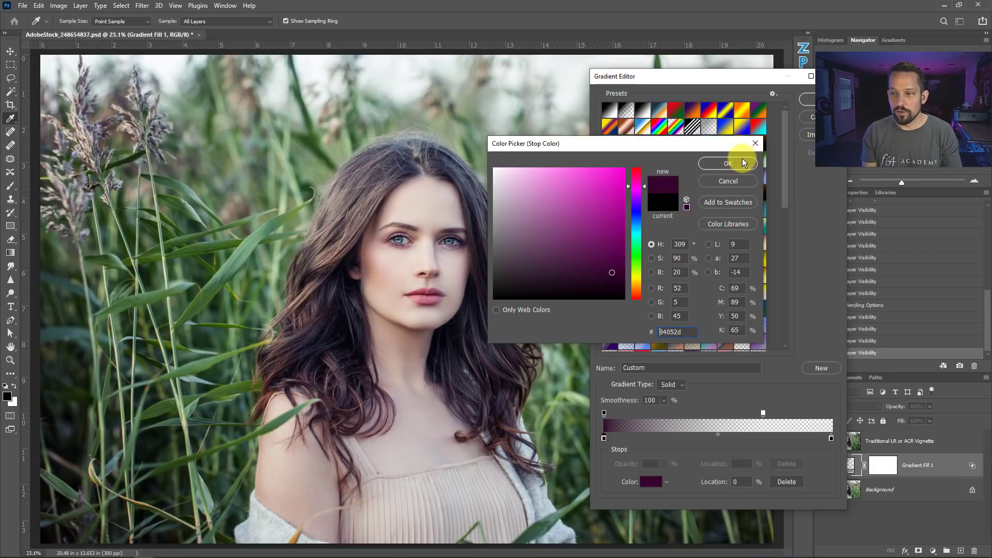
{"action": "left_click", "coordinate": [728, 163]}
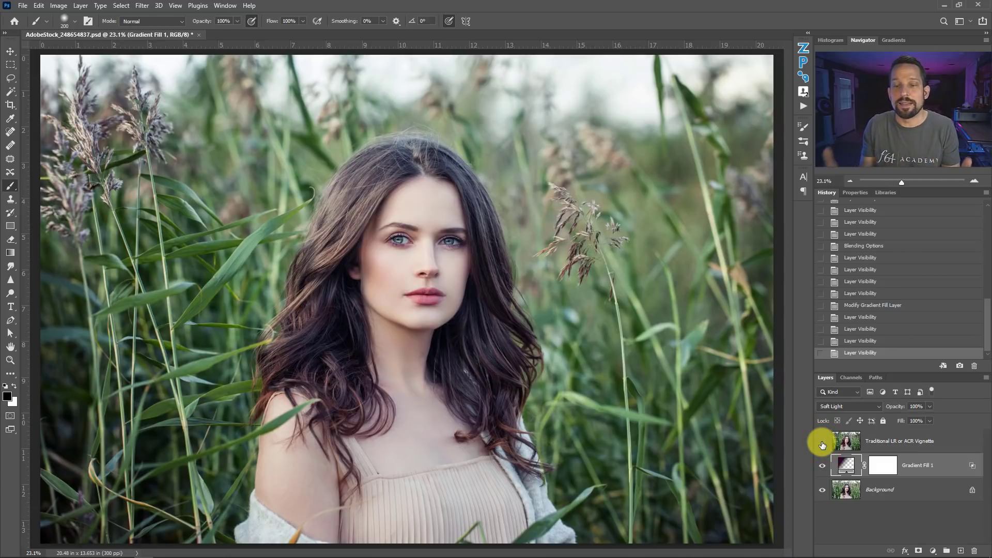
{"action": "left_click", "coordinate": [823, 465]}
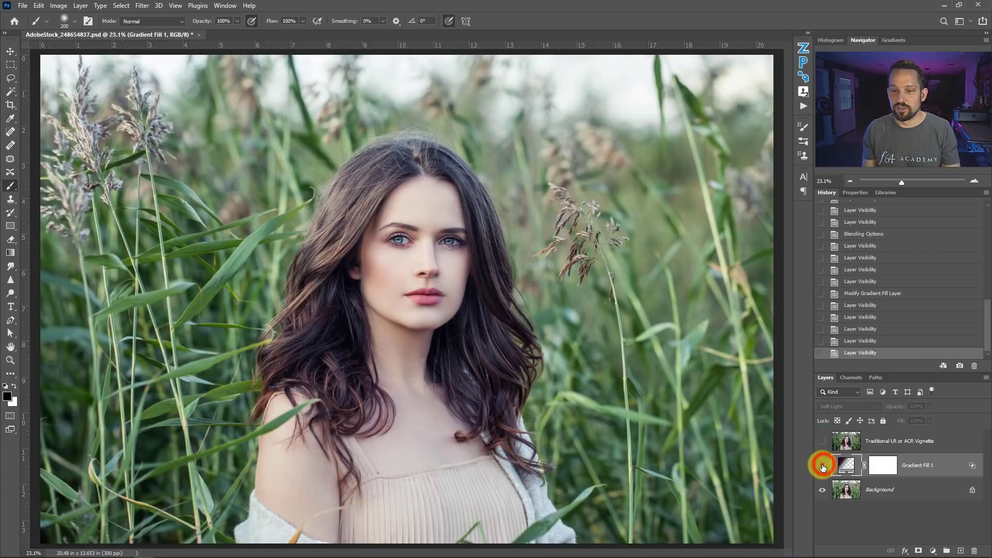